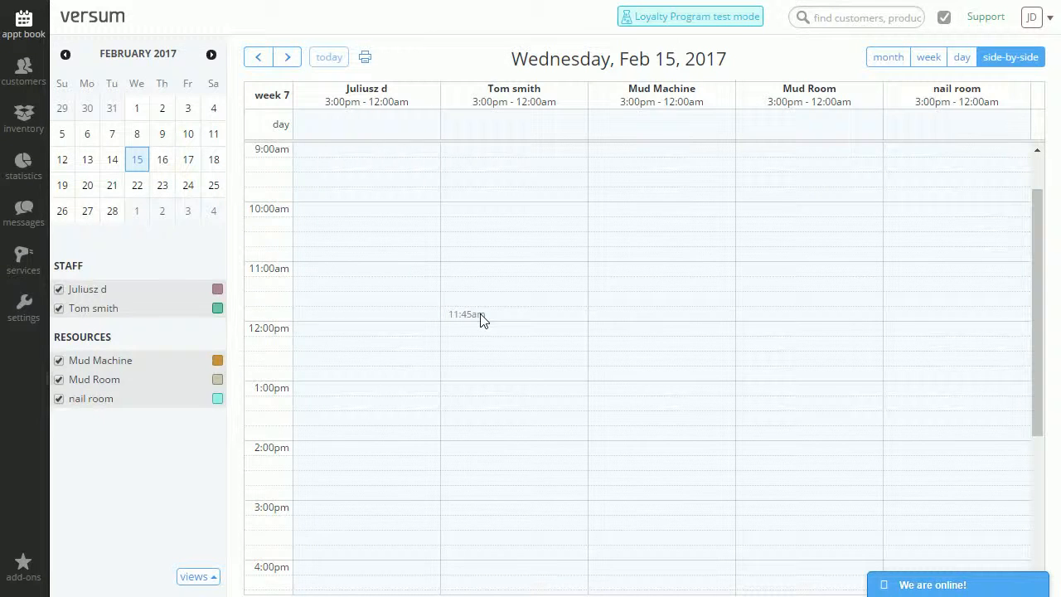
mouse_move(495, 324)
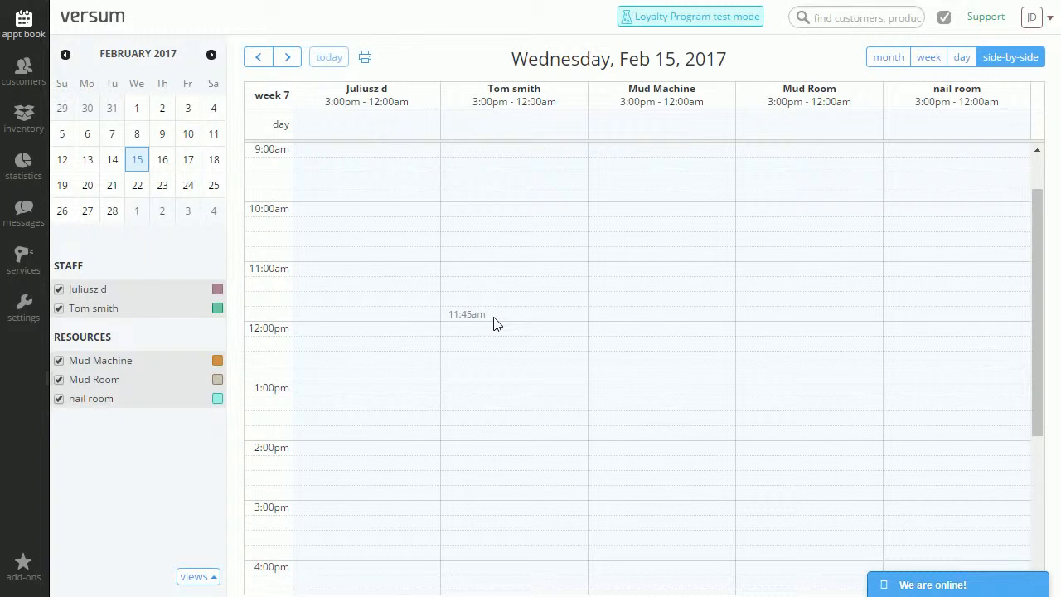
mouse_move(539, 236)
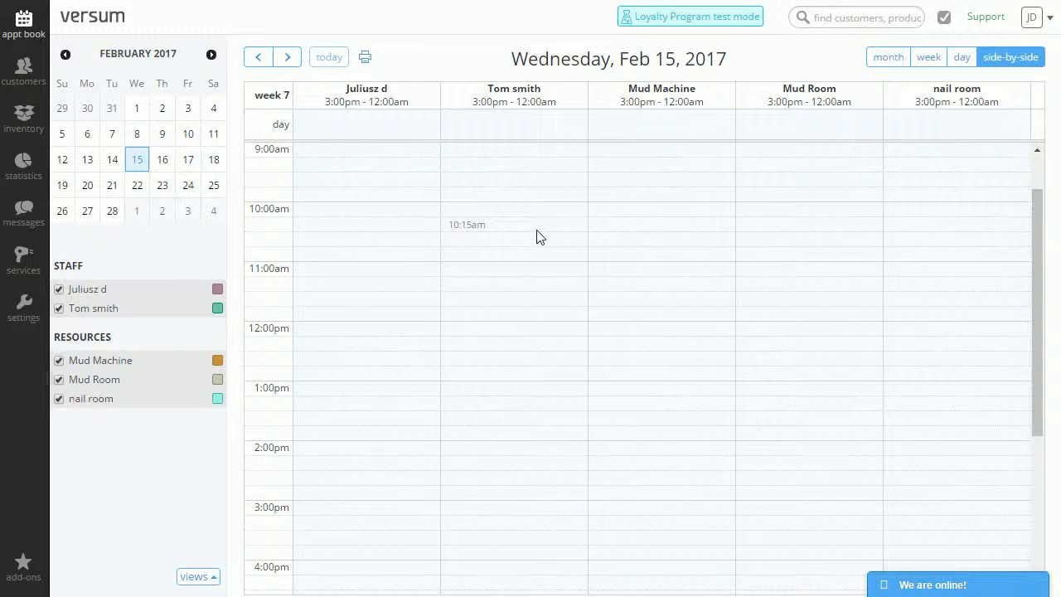
mouse_move(640, 504)
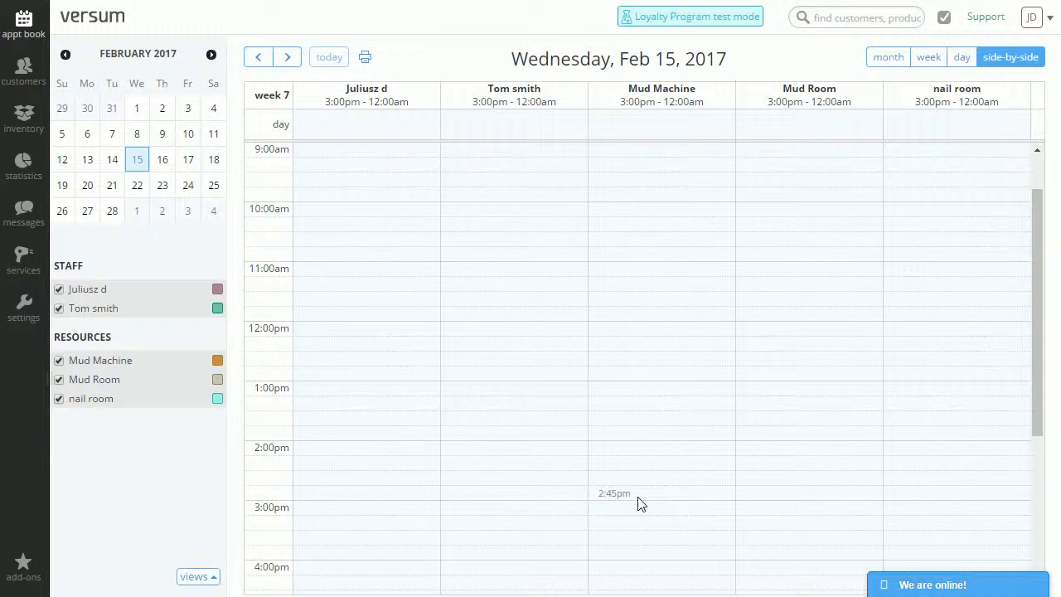
mouse_move(673, 343)
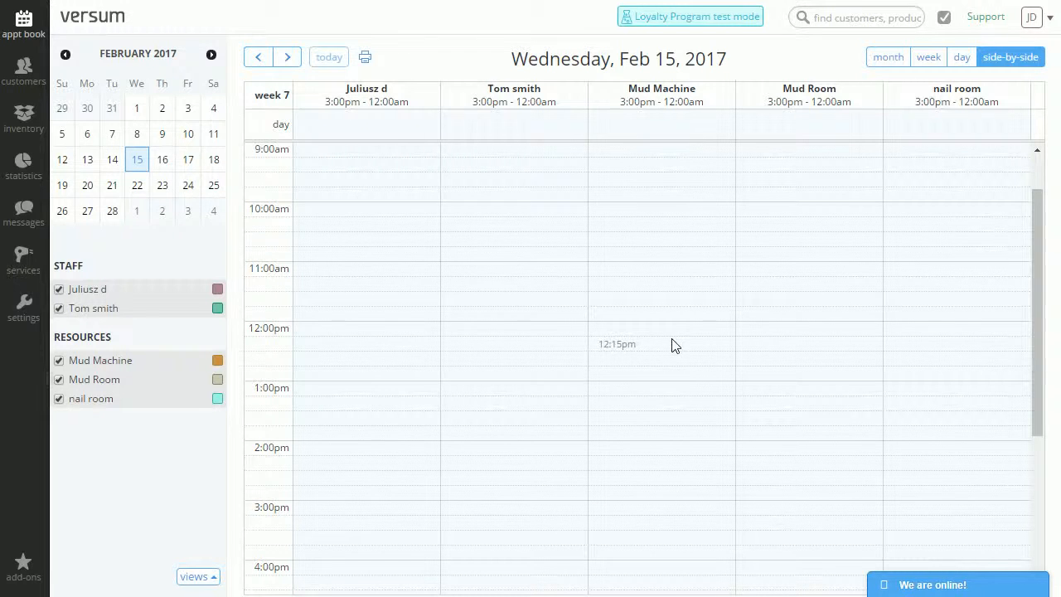
Step: Start a 12:15pm Manicure appointment under Mud Machine for customer Plain Jane
click(662, 343)
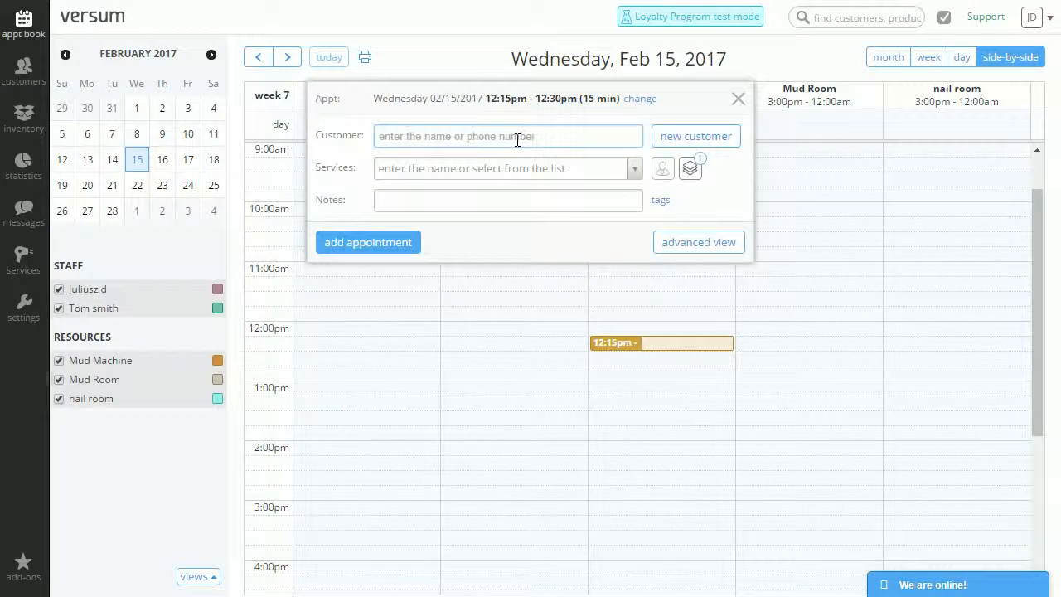
text(jan)
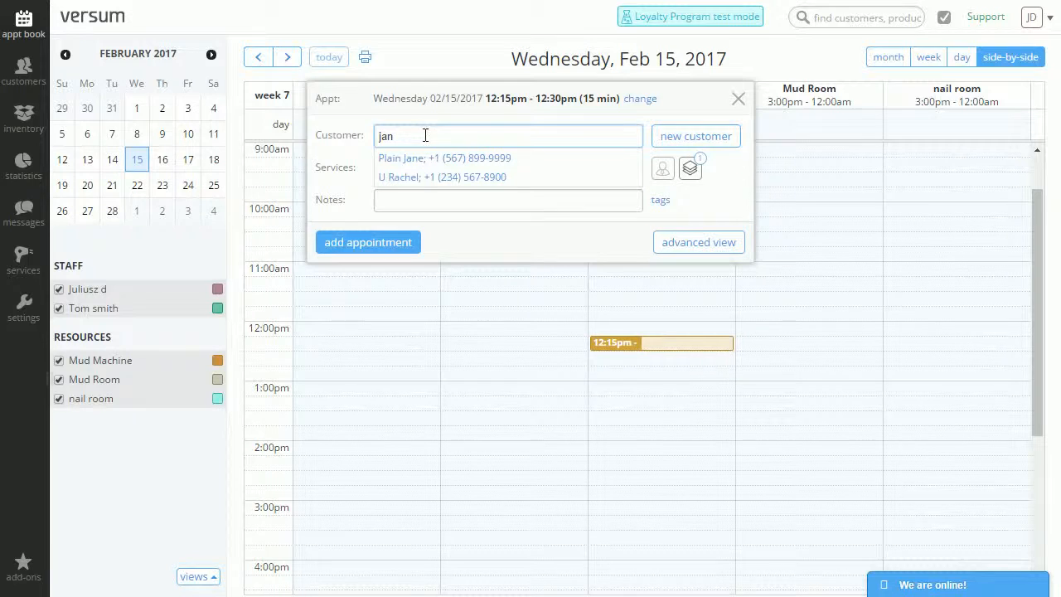
click(444, 158)
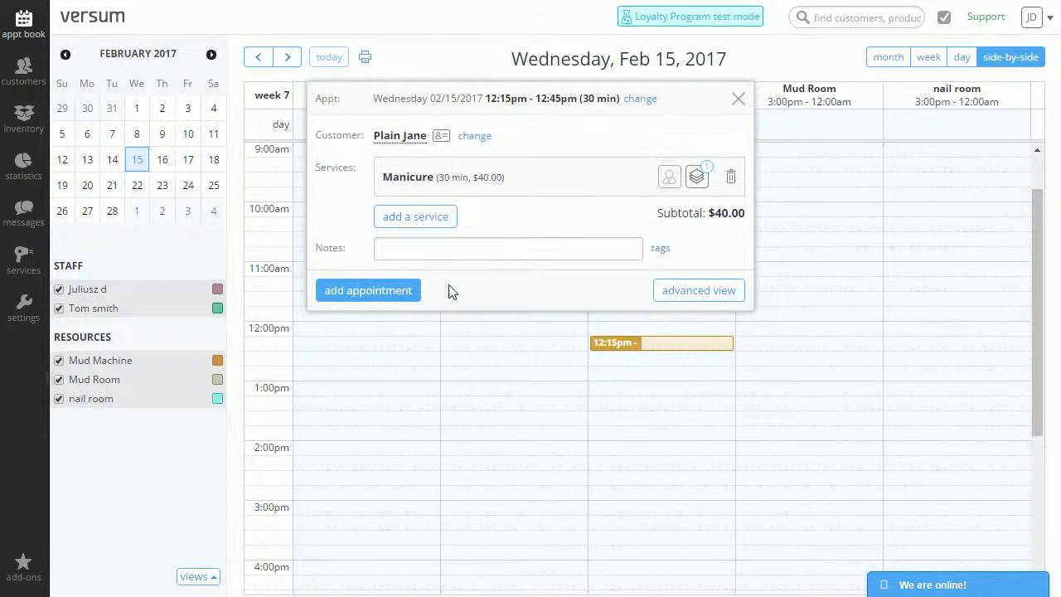
Step: Add the note 'she will be 5 minutes late' and save the appointment to the schedule
click(507, 248)
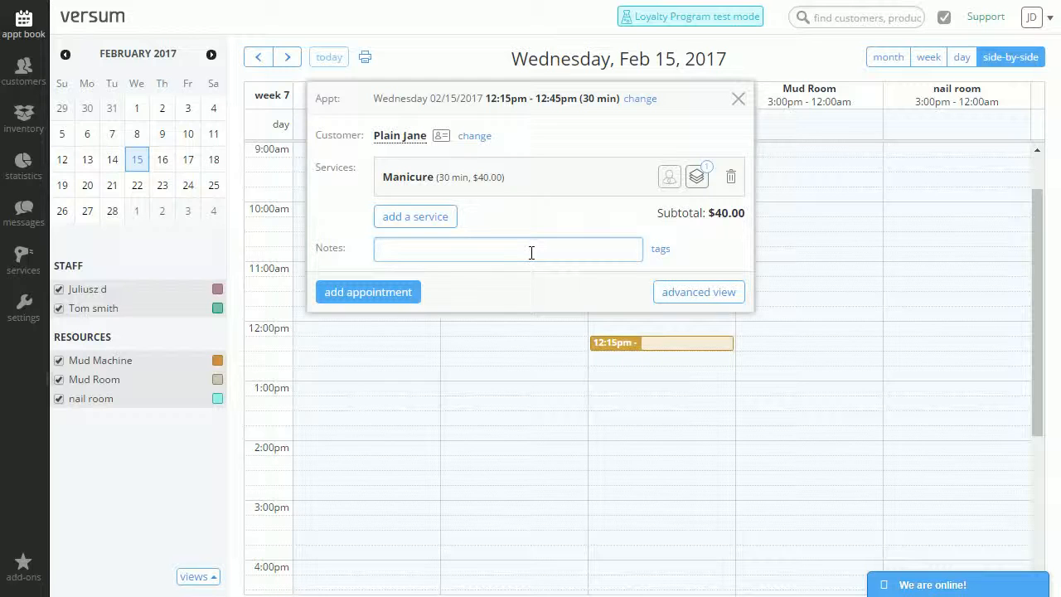
text(she will)
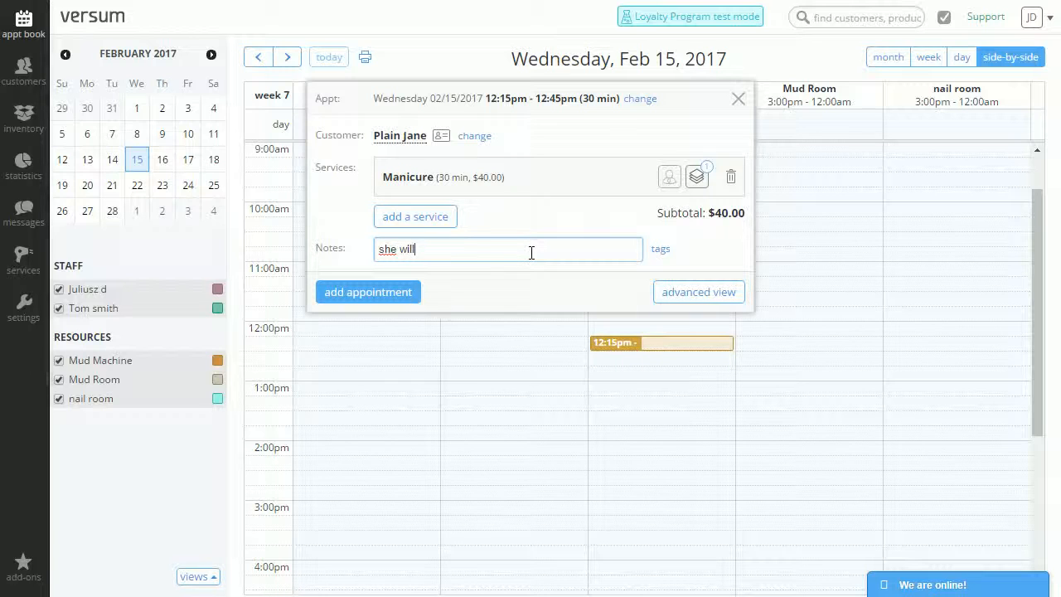
text(b)
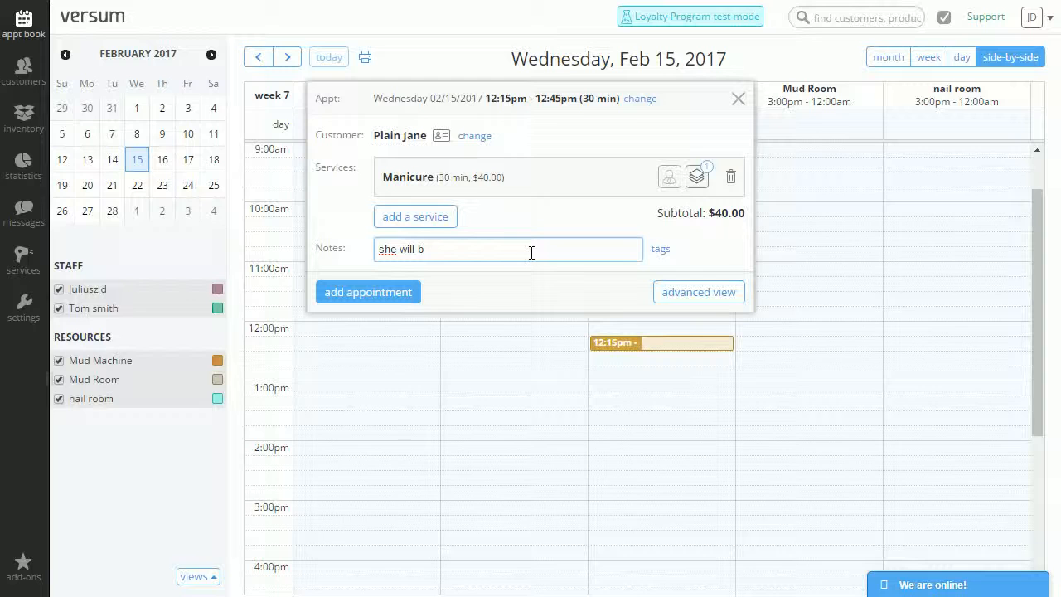
text(e 5 minute)
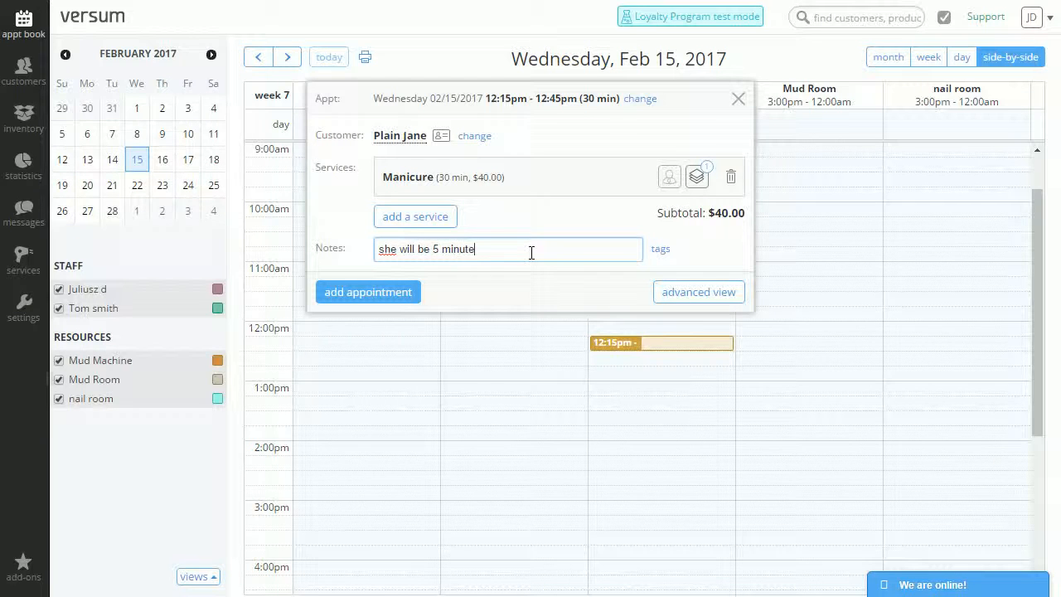
text(s)
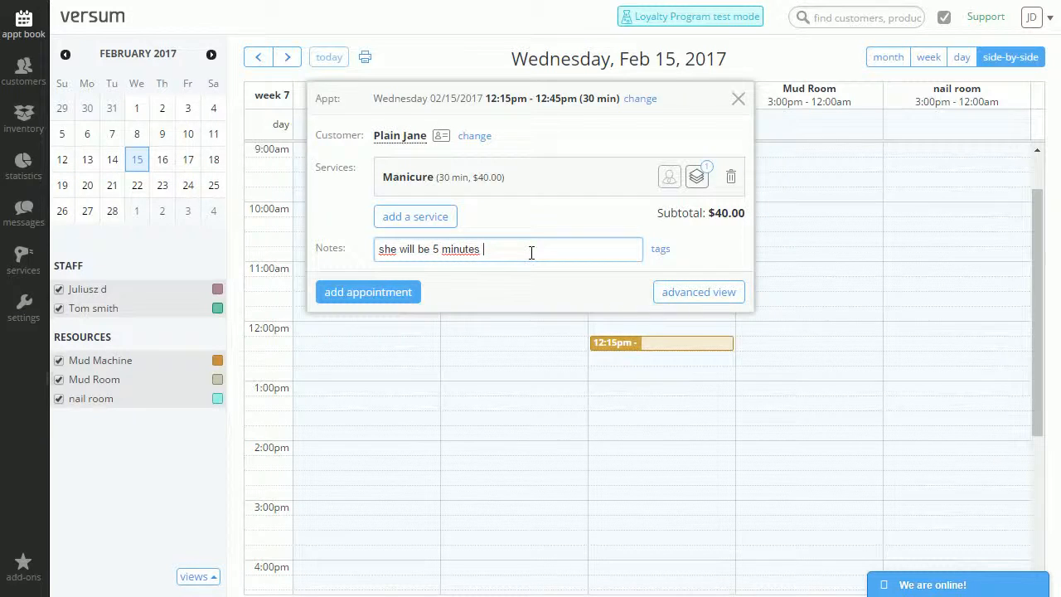
text(late)
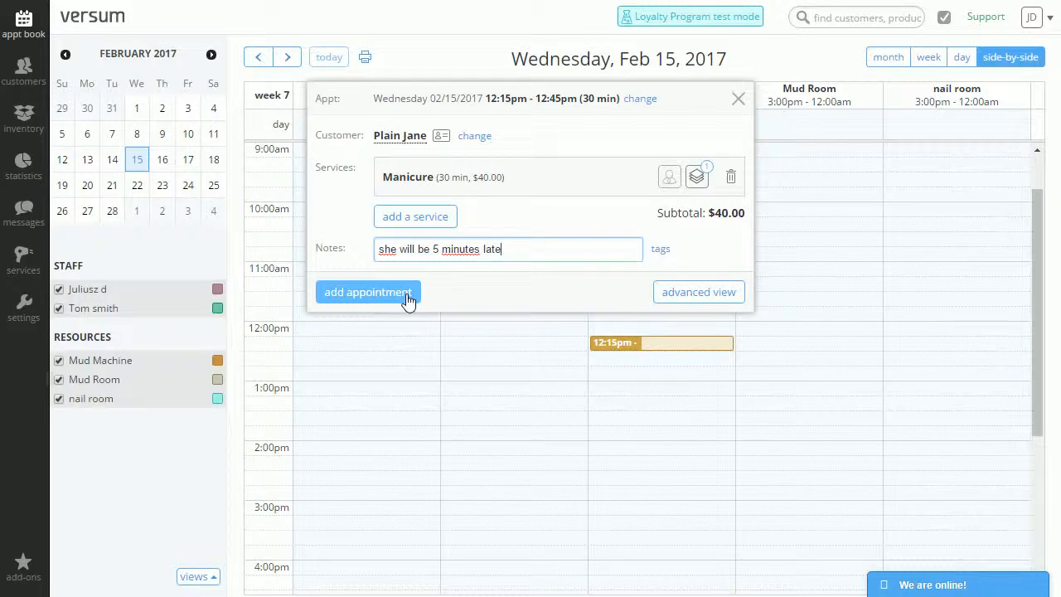
click(368, 292)
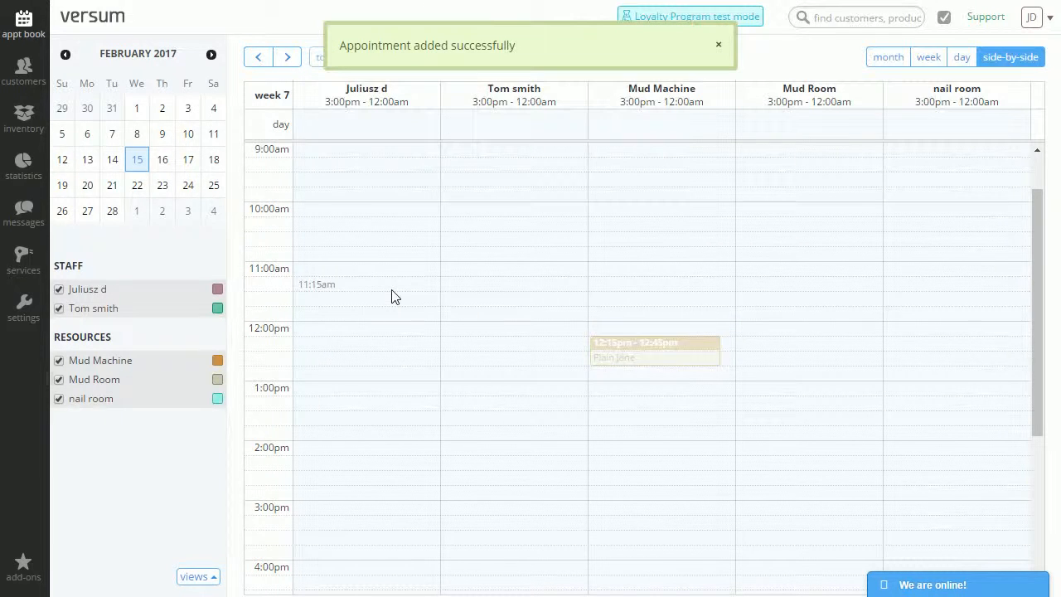
mouse_move(655, 348)
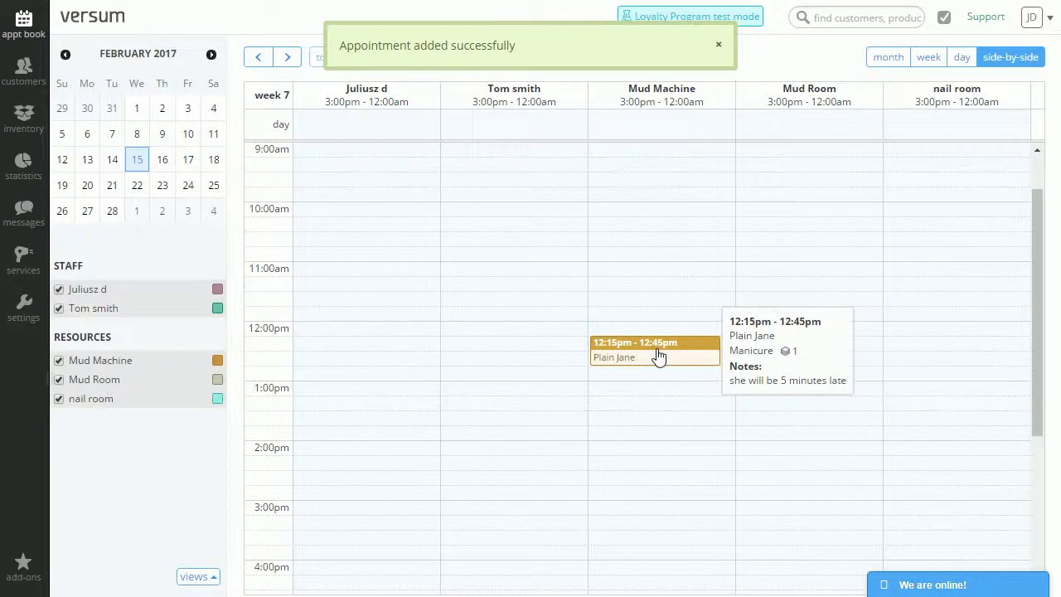
Step: Open the full details of Plain Jane's new appointment from the calendar
click(718, 43)
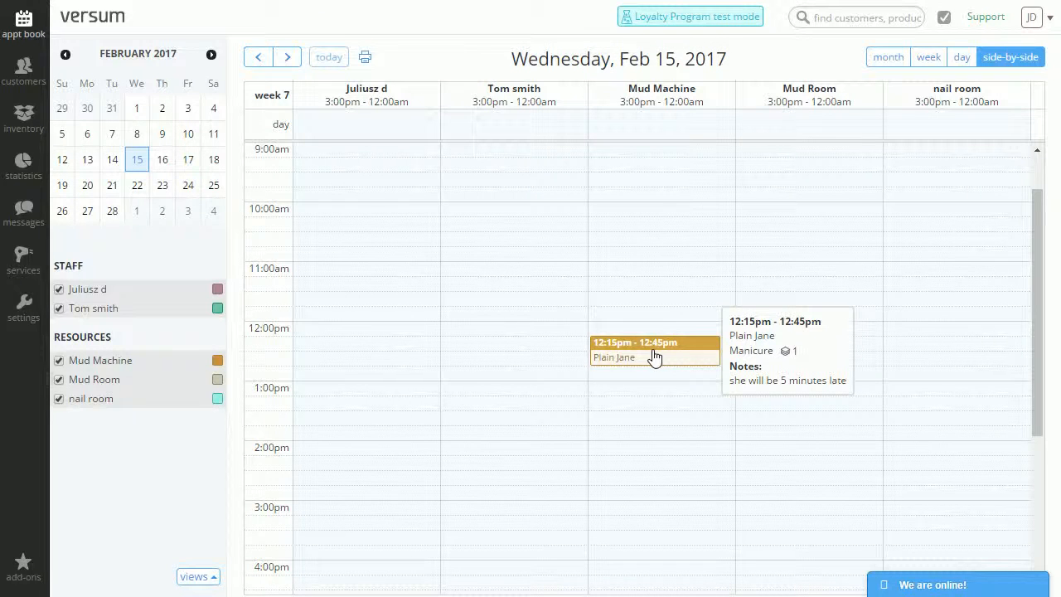
click(634, 341)
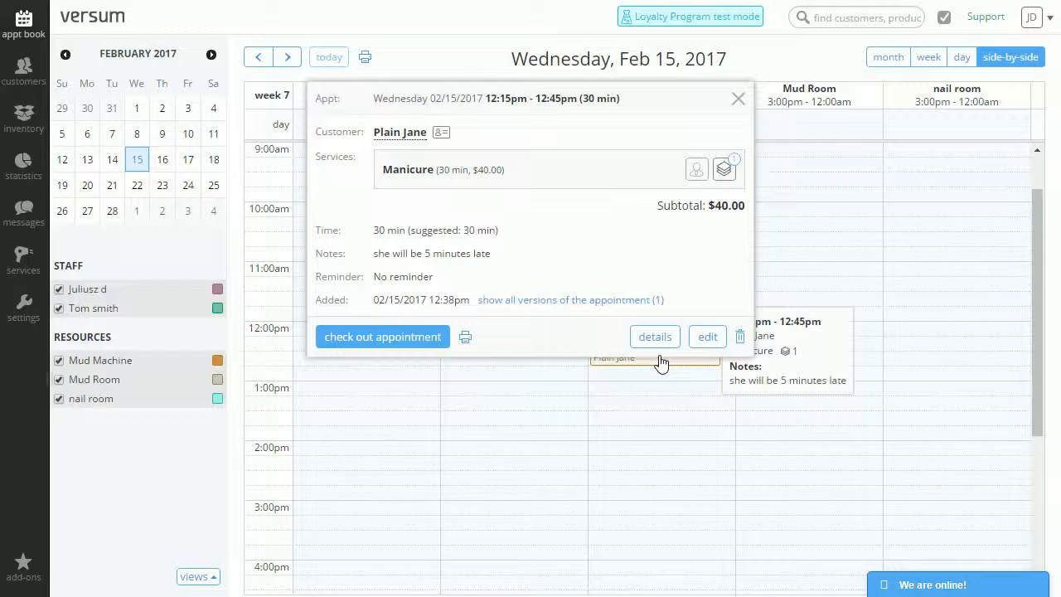
mouse_move(381, 337)
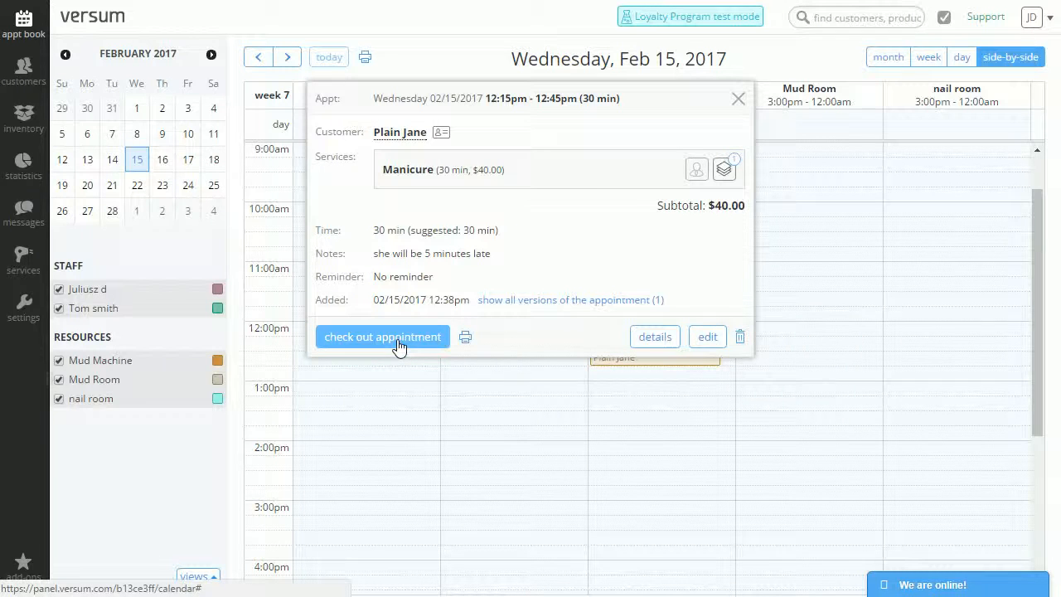
click(381, 336)
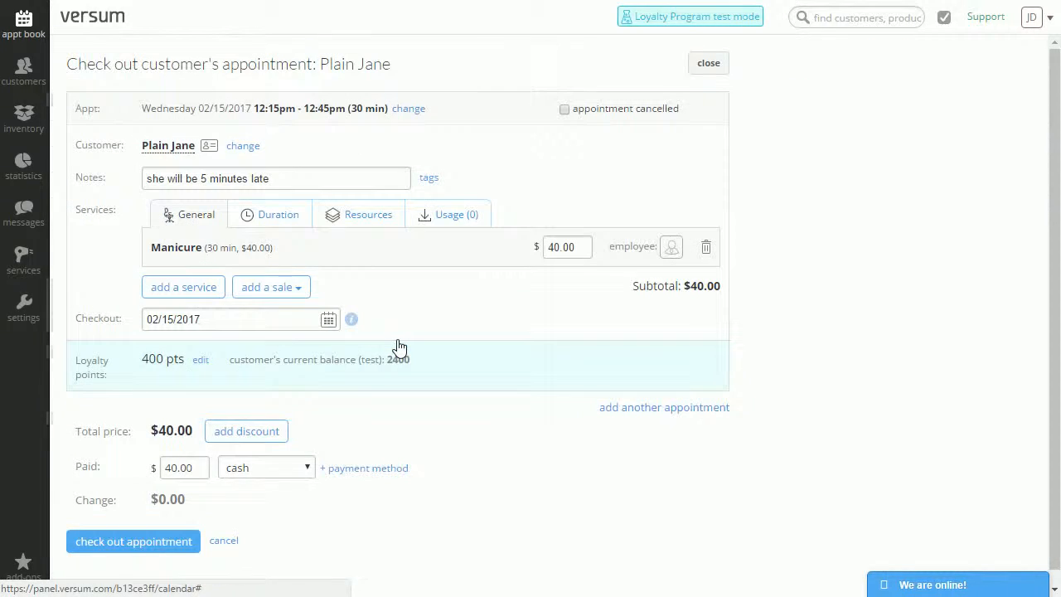
mouse_move(115, 139)
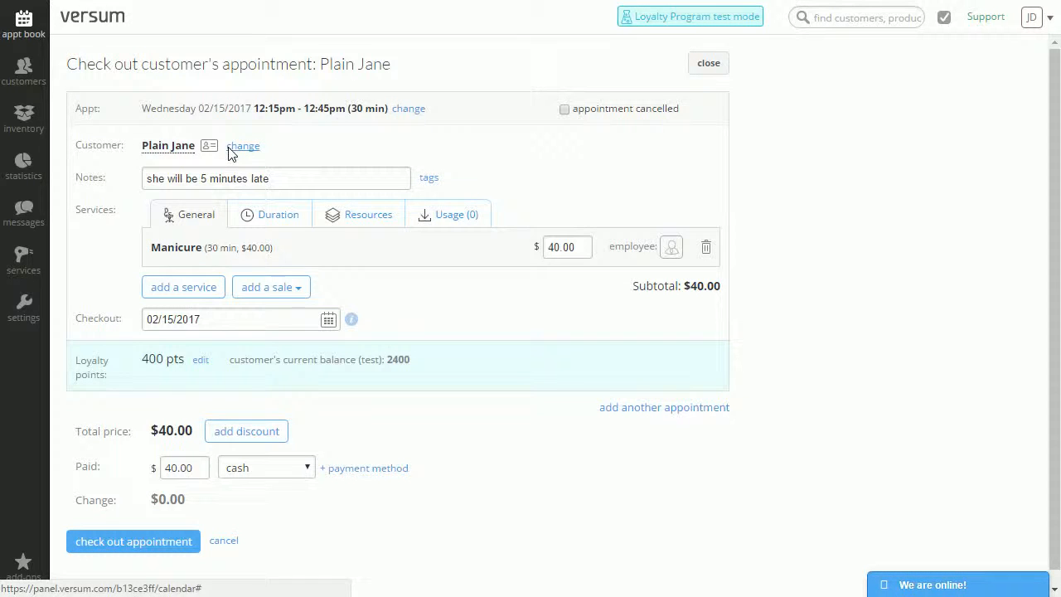
mouse_move(309, 229)
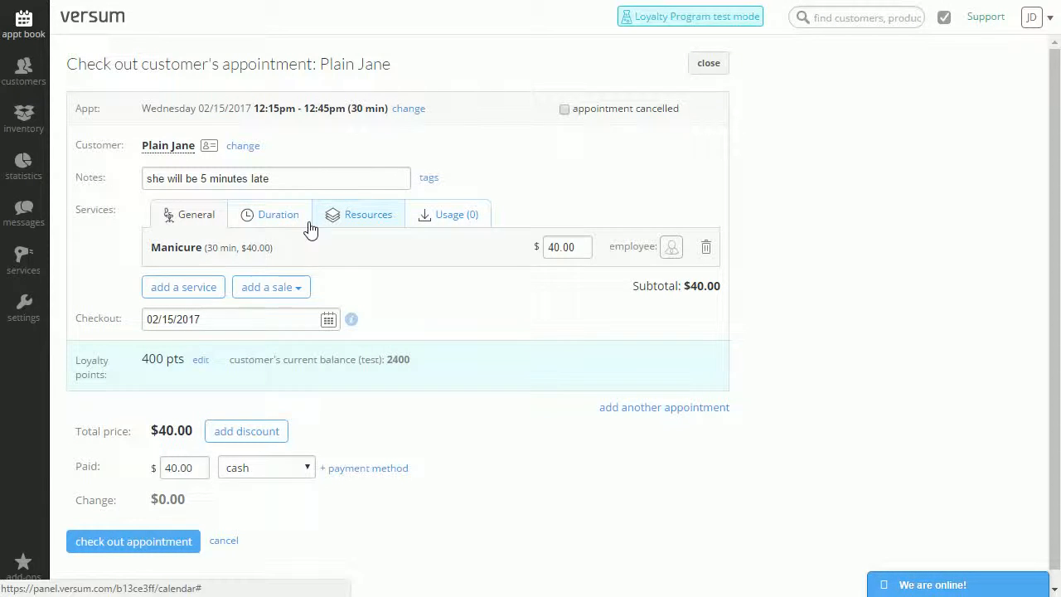
mouse_move(456, 214)
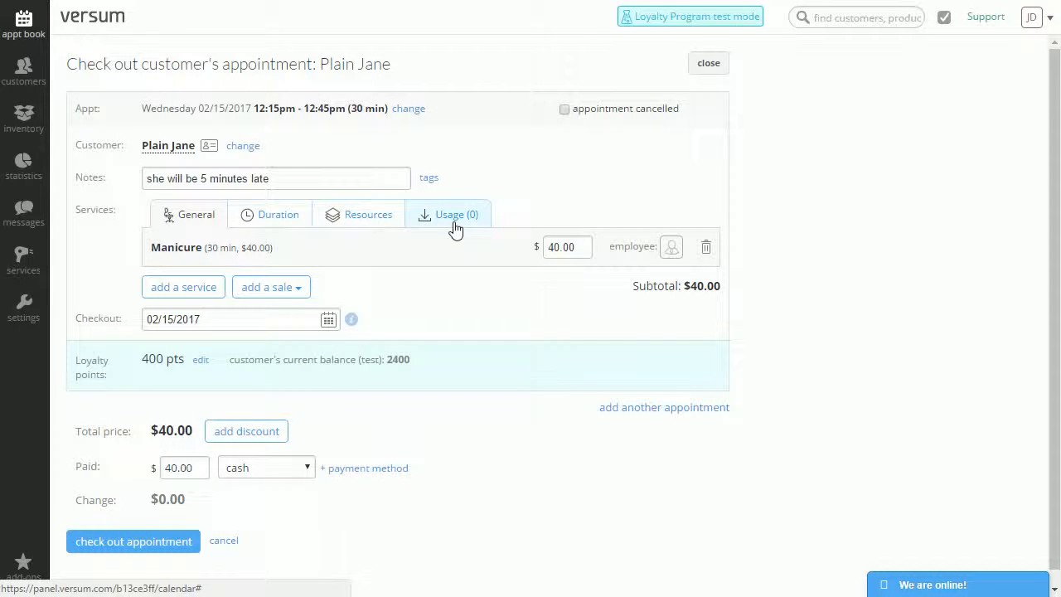
mouse_move(147, 268)
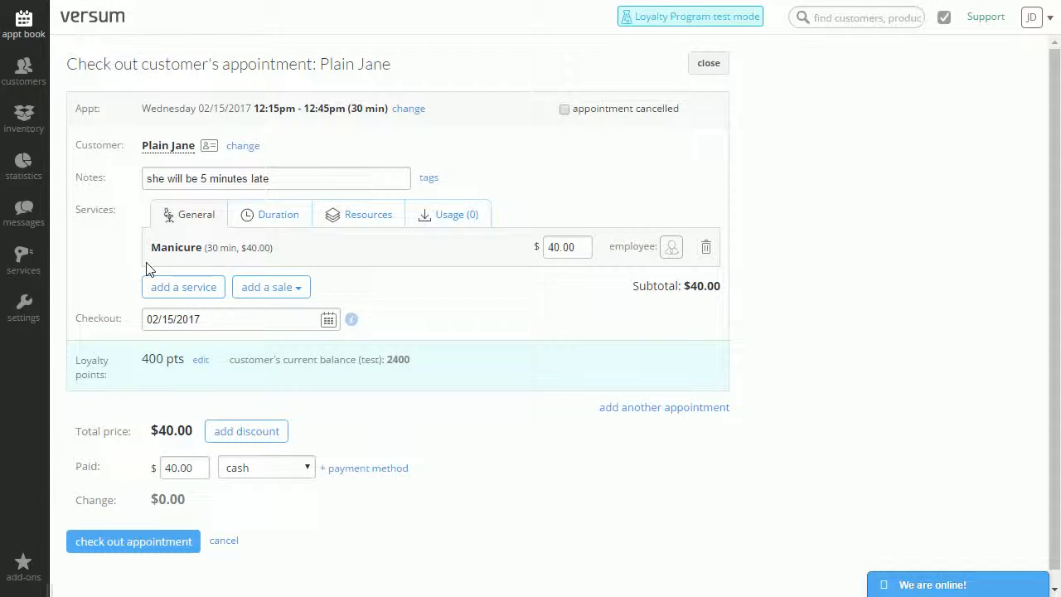
mouse_move(123, 391)
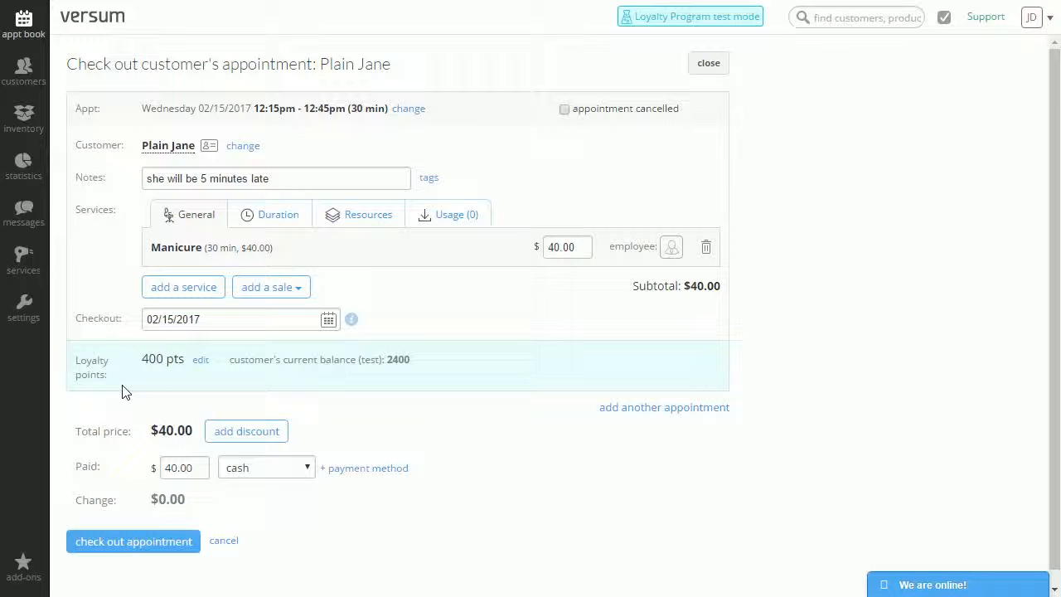
mouse_move(121, 375)
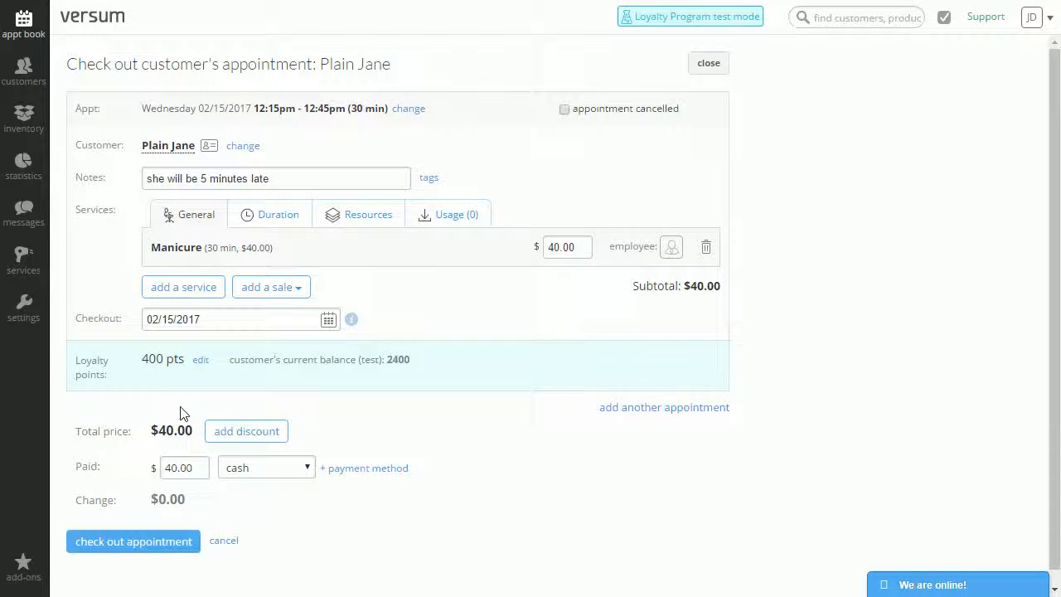
mouse_move(182, 446)
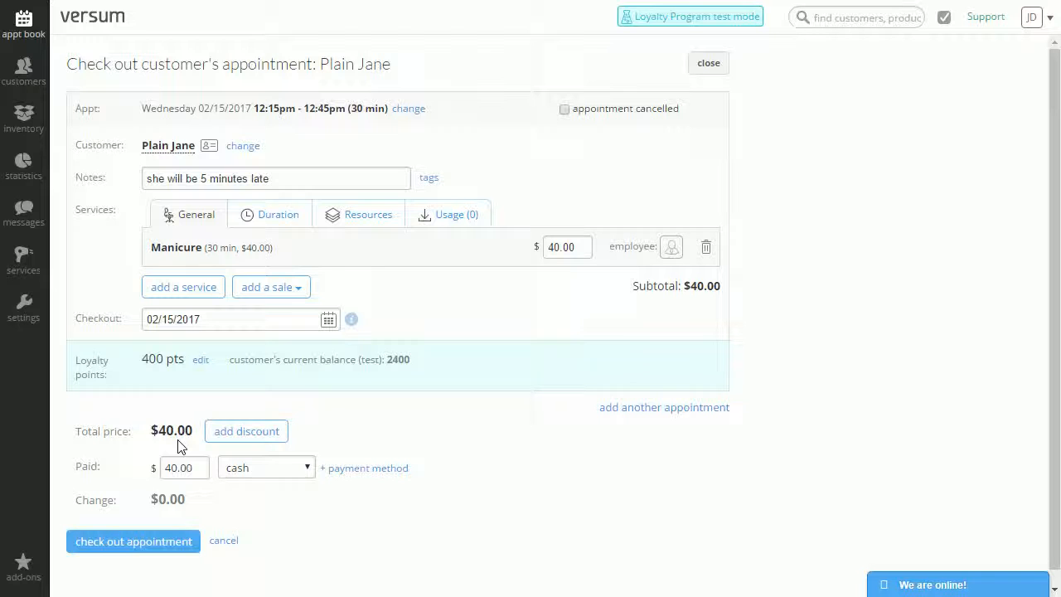
mouse_move(245, 431)
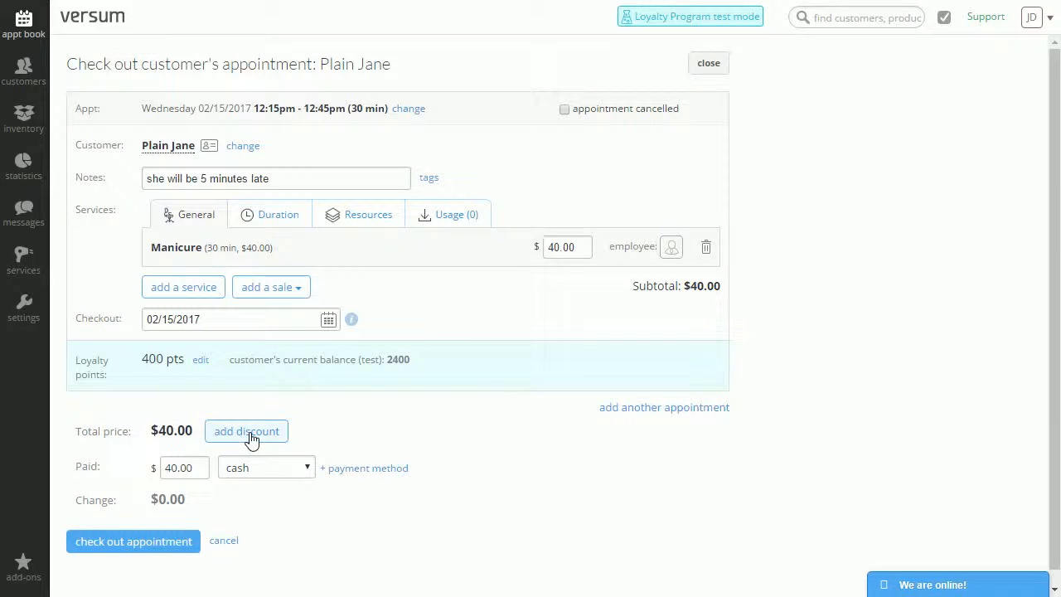
Step: Apply a 10% discount to all services and products, lowering the total to $36.00
click(245, 431)
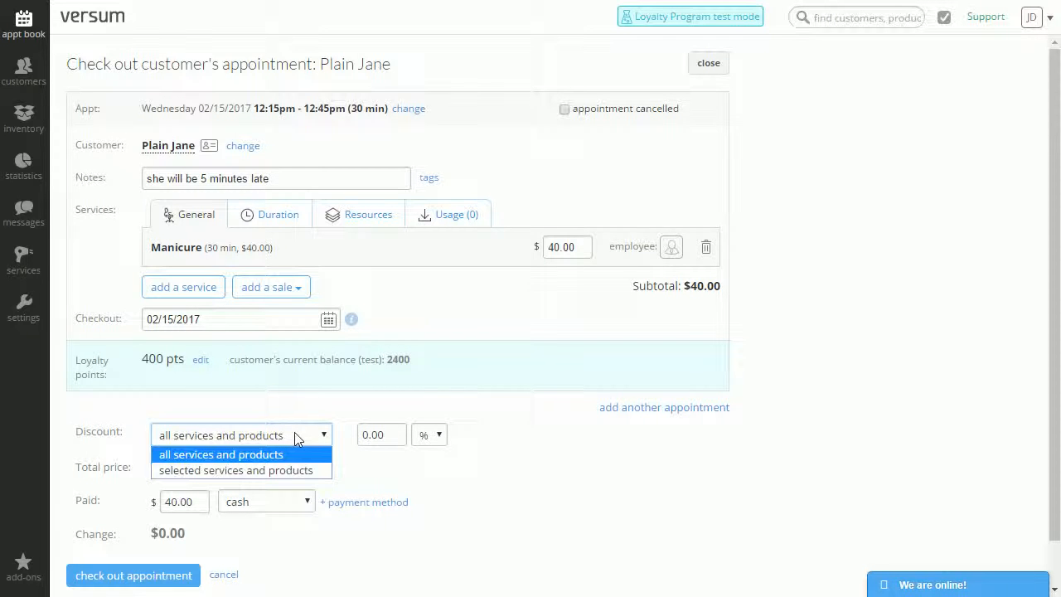
mouse_move(236, 471)
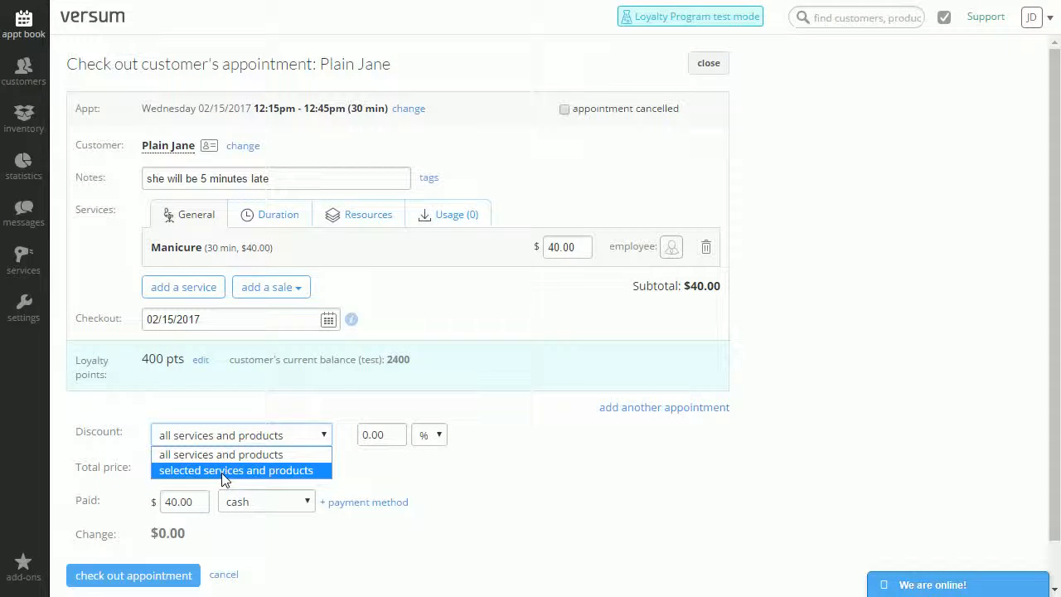
click(220, 454)
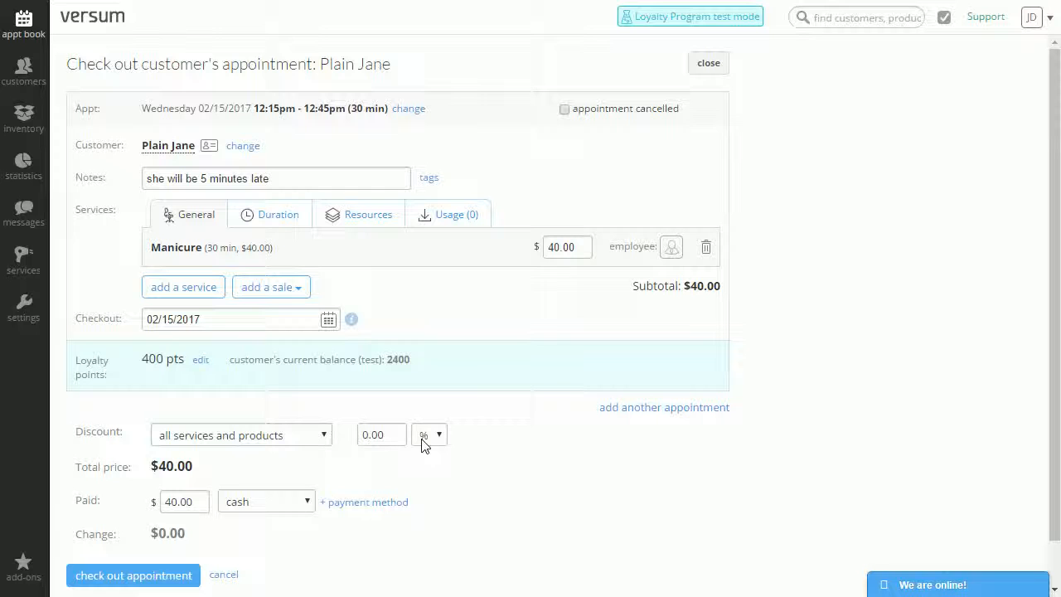
click(427, 434)
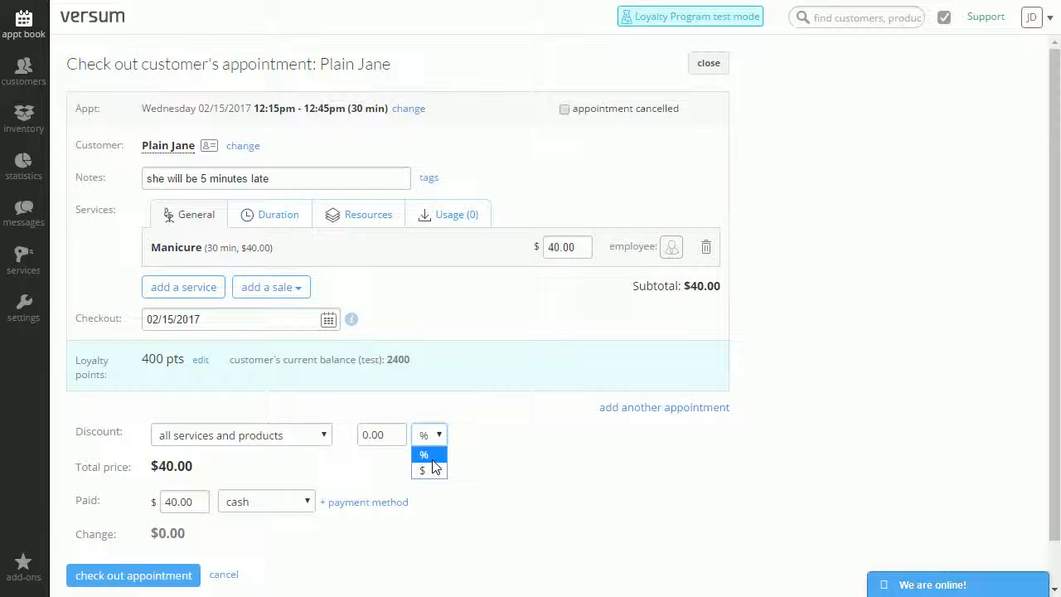
click(424, 454)
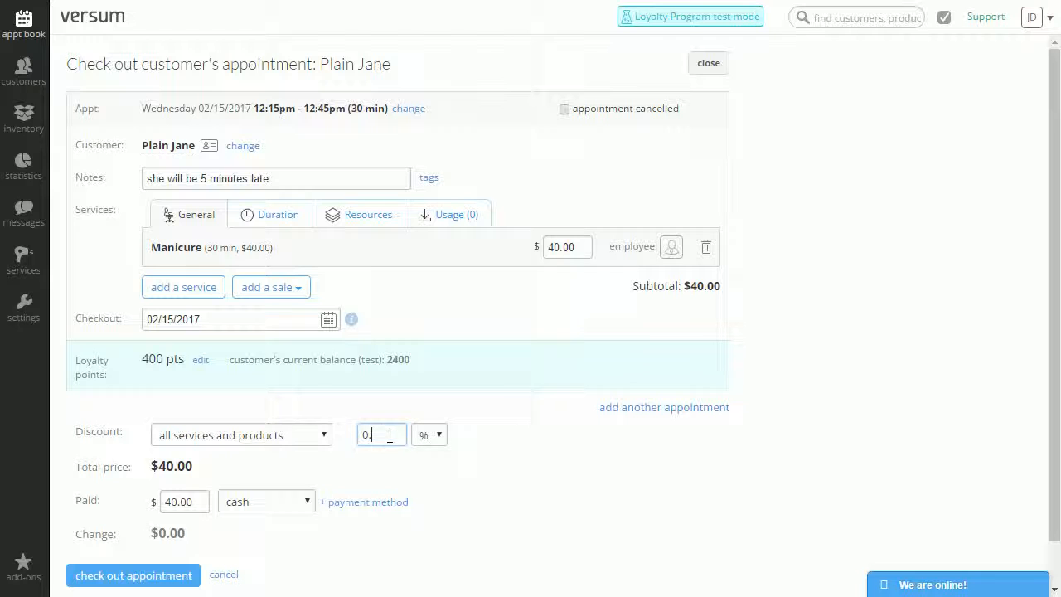
text(10)
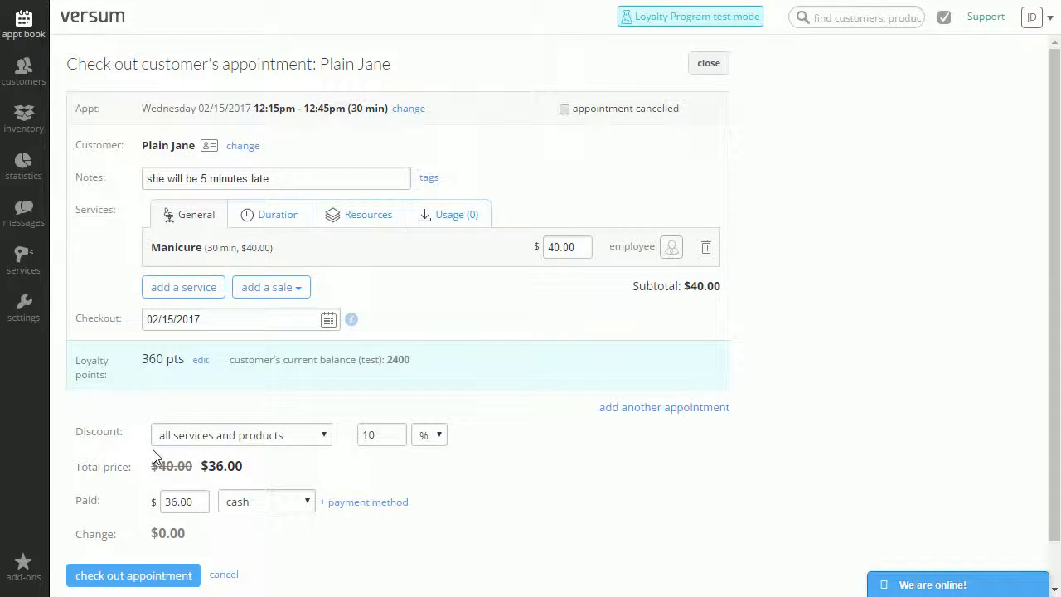
mouse_move(302, 481)
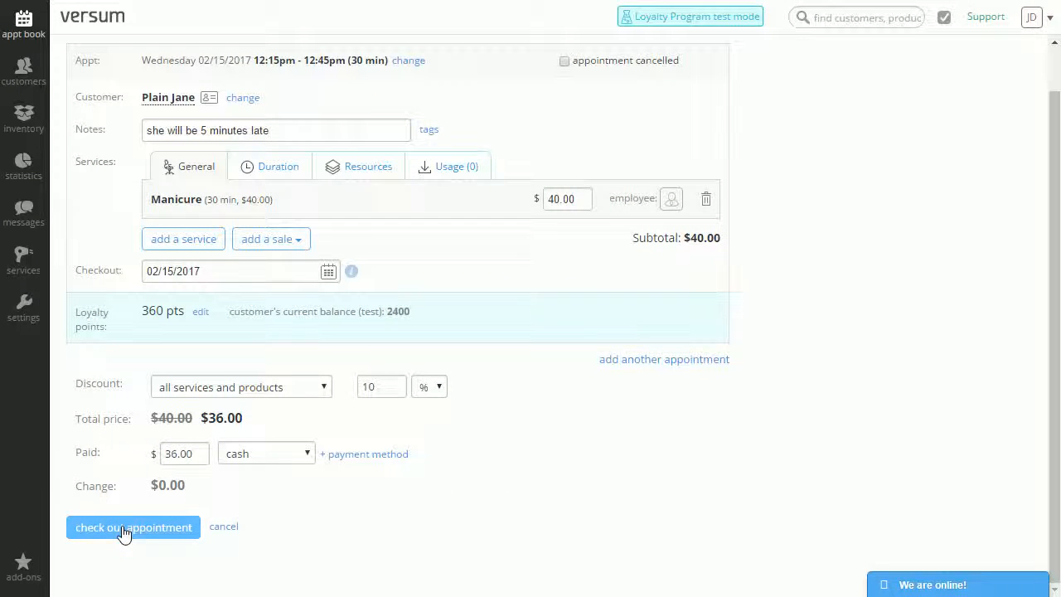
mouse_move(489, 484)
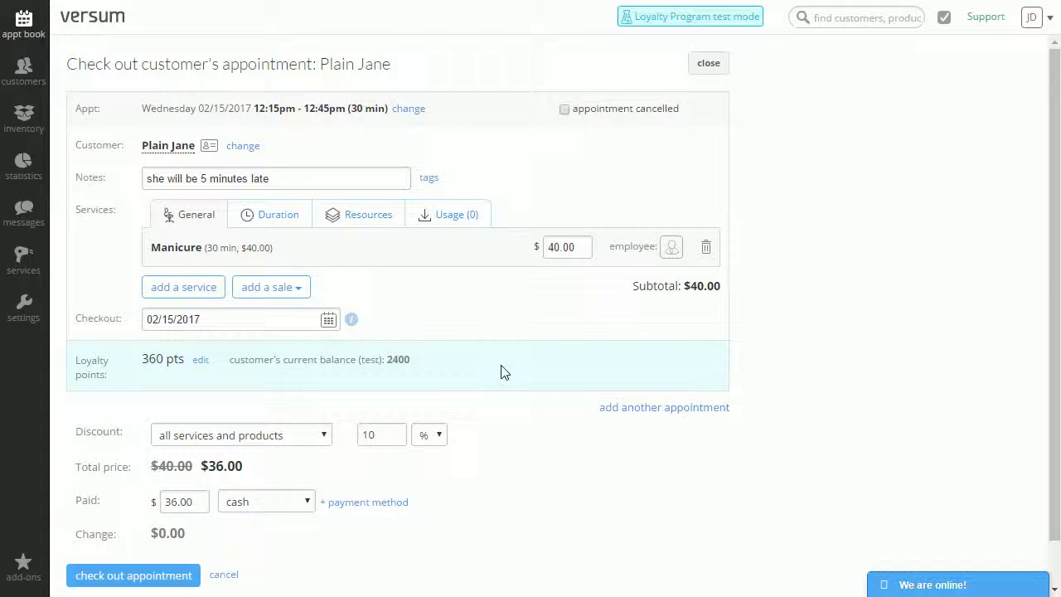
mouse_move(592, 491)
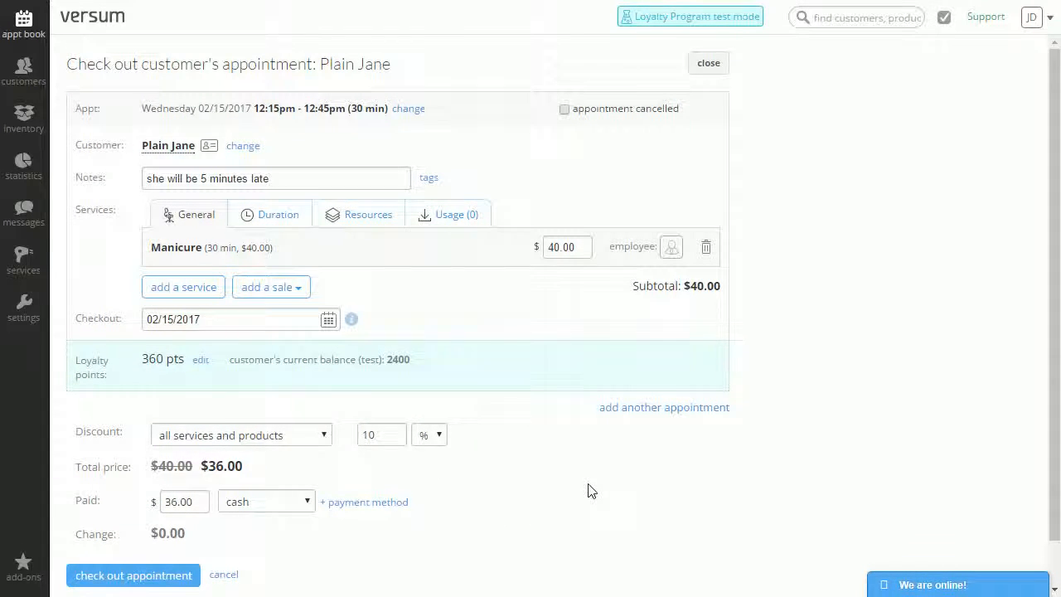
scroll(up, 3)
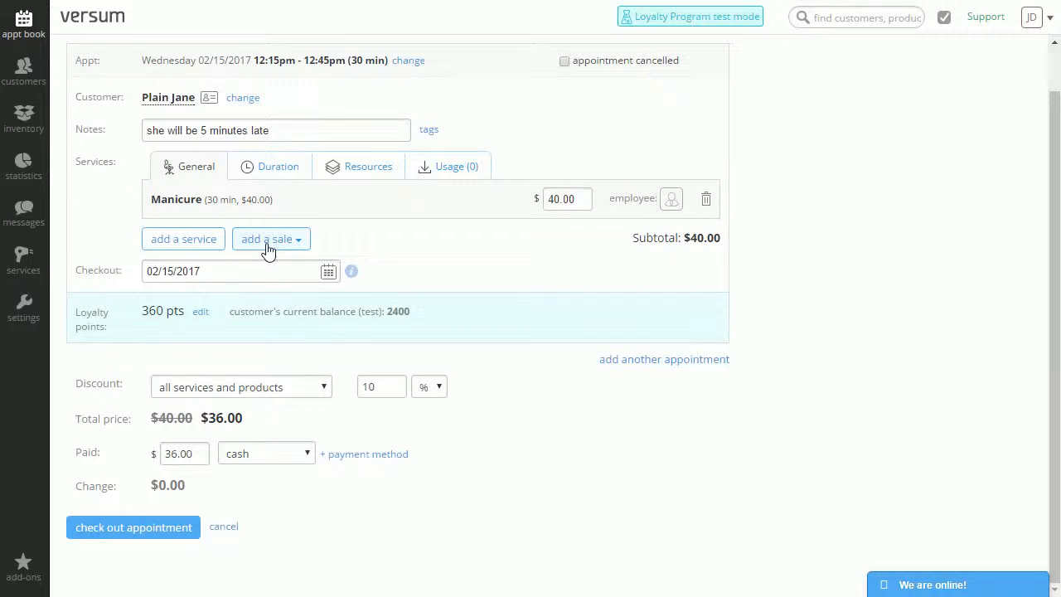
click(267, 239)
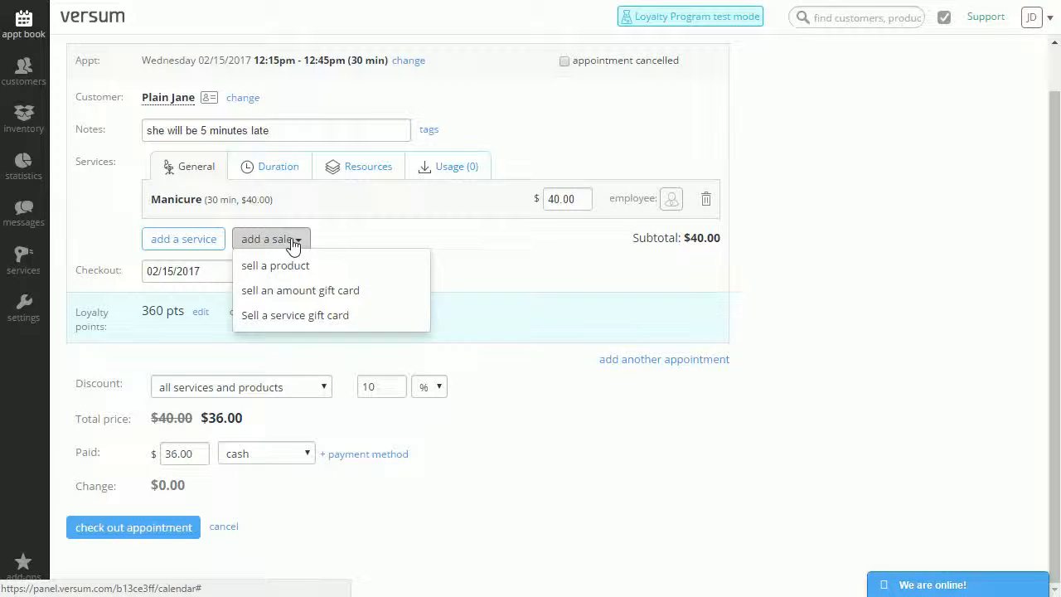
mouse_move(291, 265)
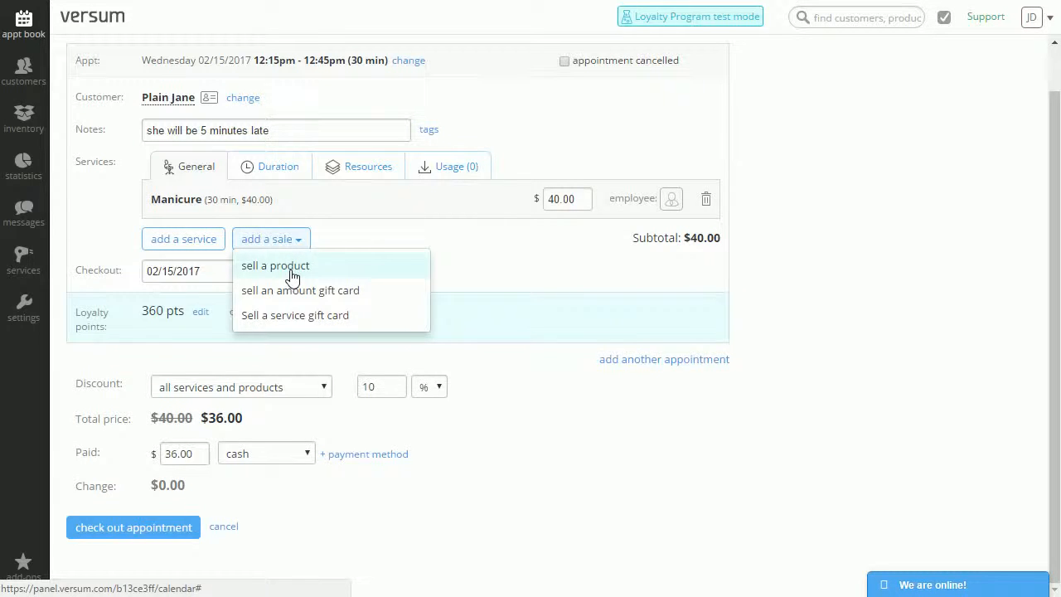
click(276, 266)
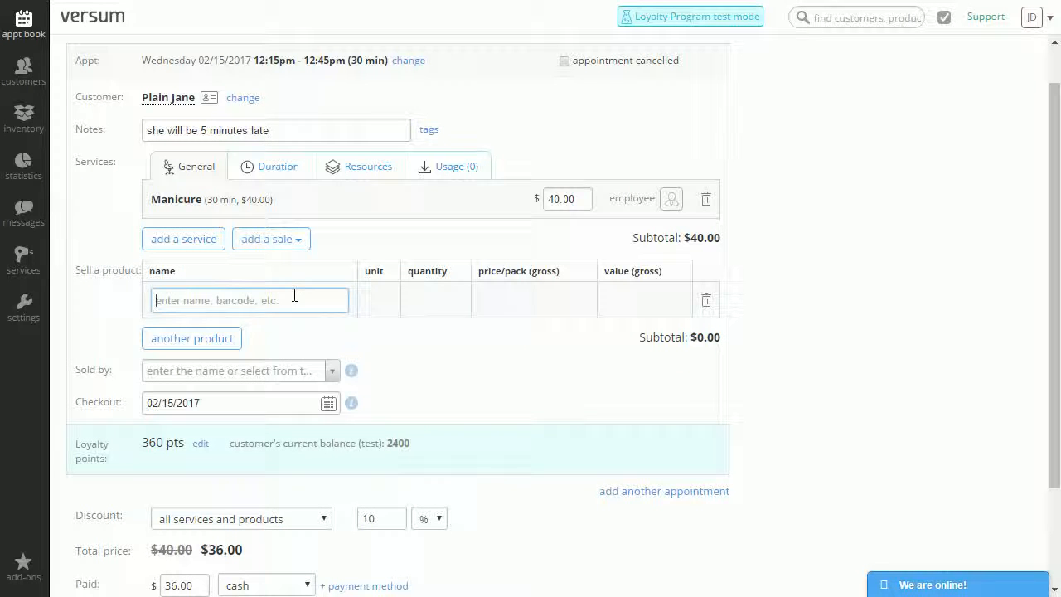
text(s)
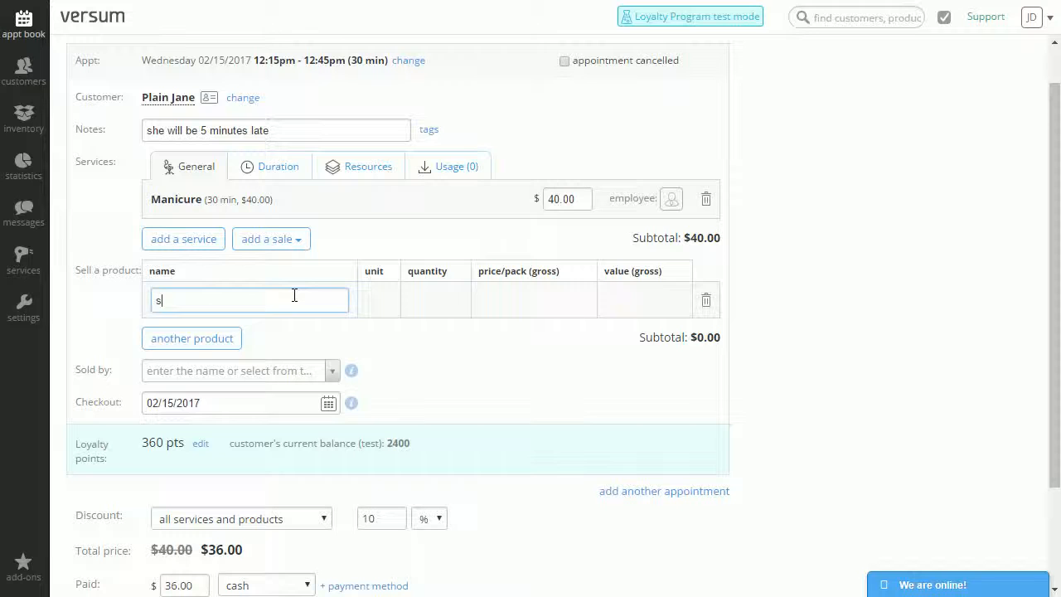
text(am)
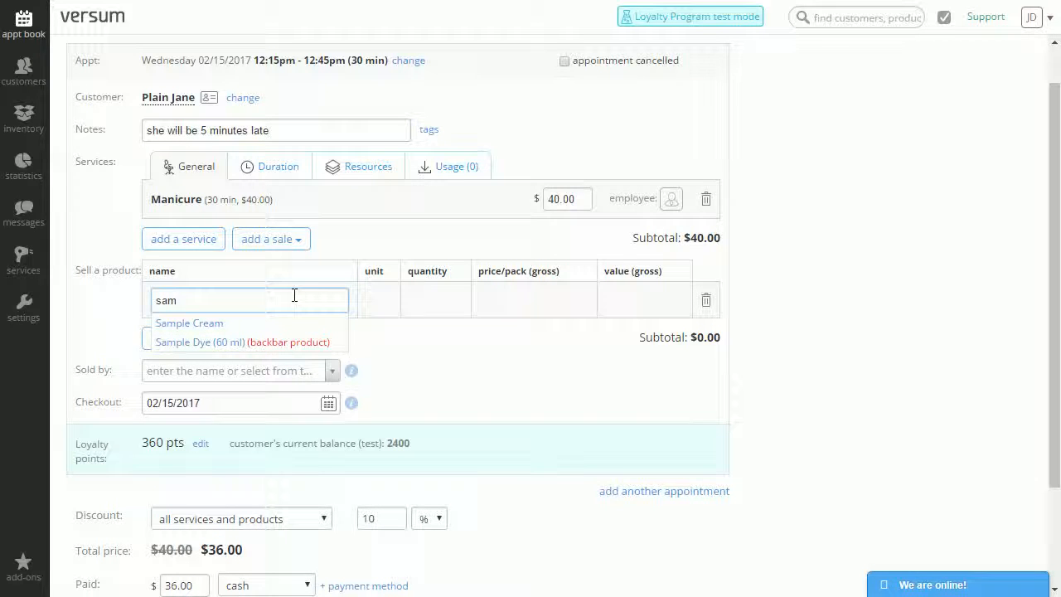
click(189, 322)
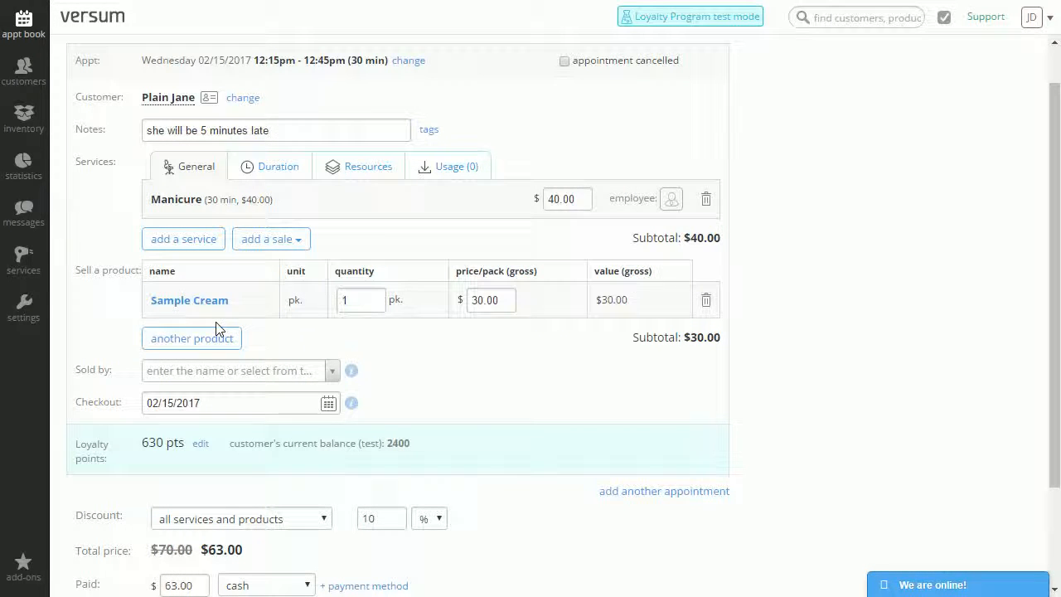
click(360, 300)
text(2)
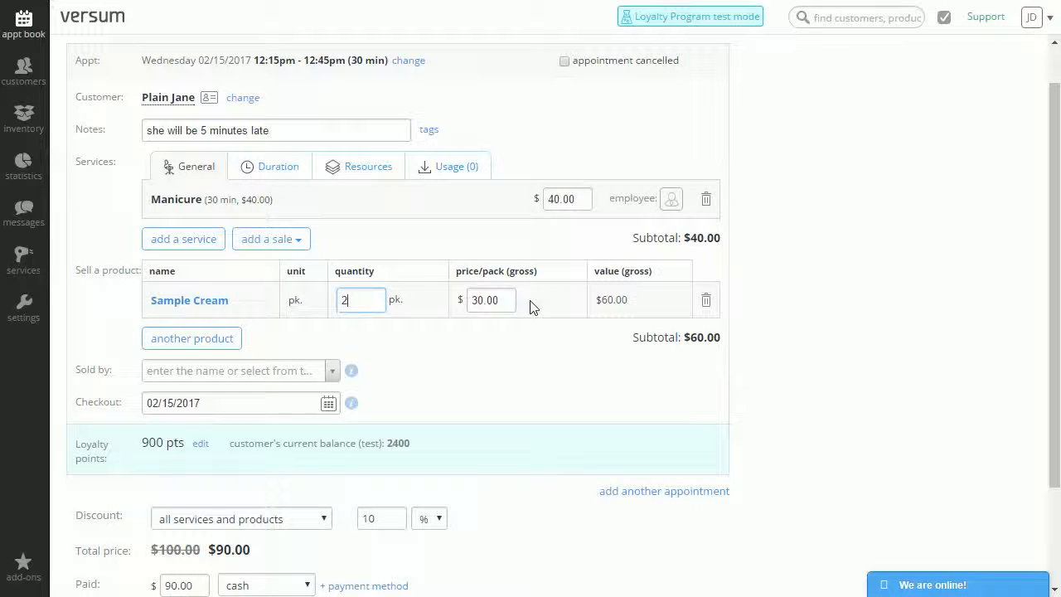
click(491, 300)
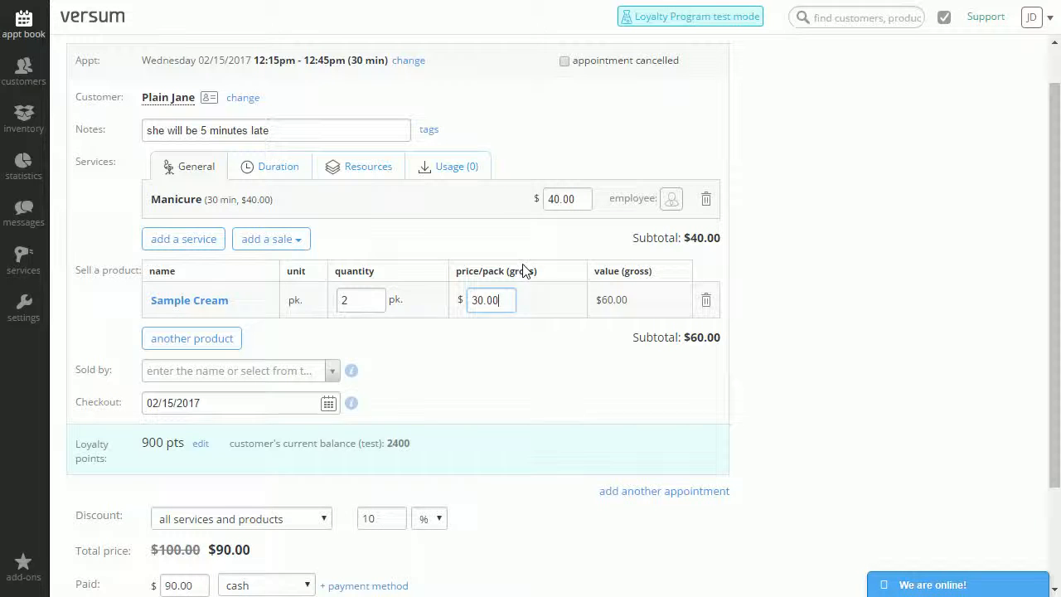
mouse_move(567, 302)
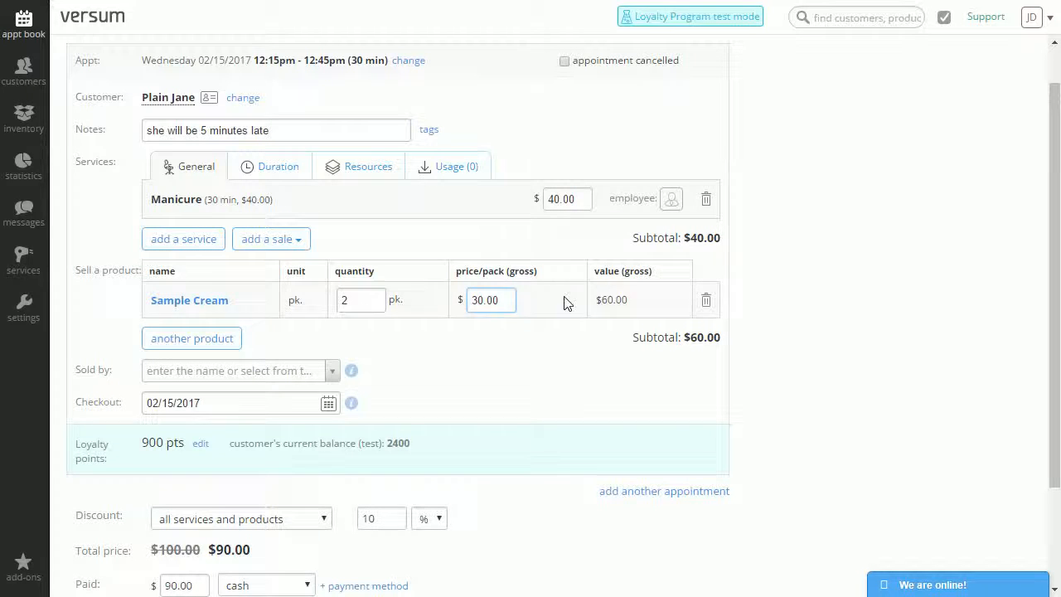
mouse_move(645, 302)
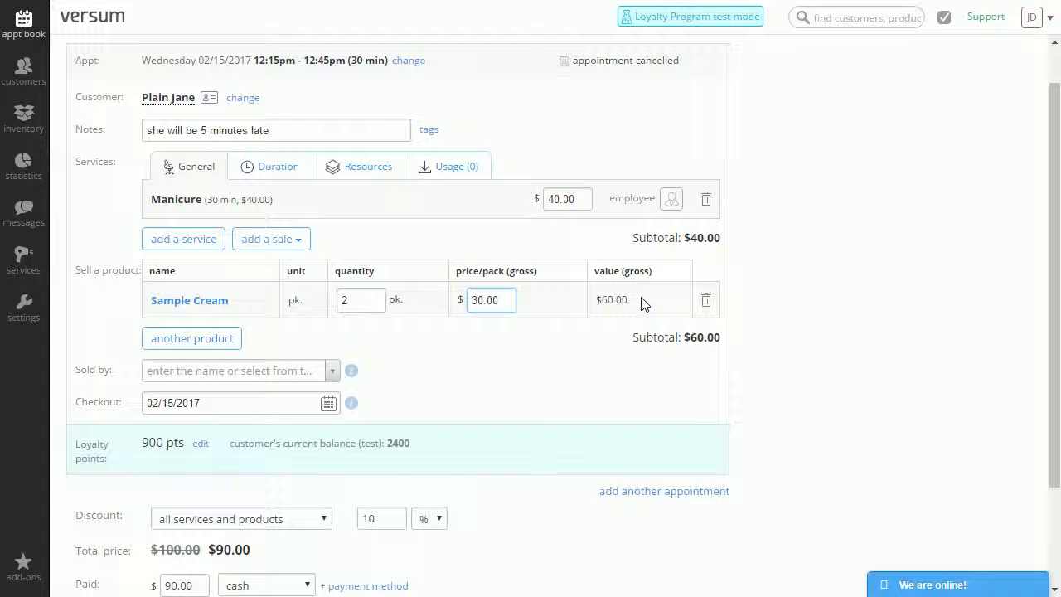
scroll(down, 3)
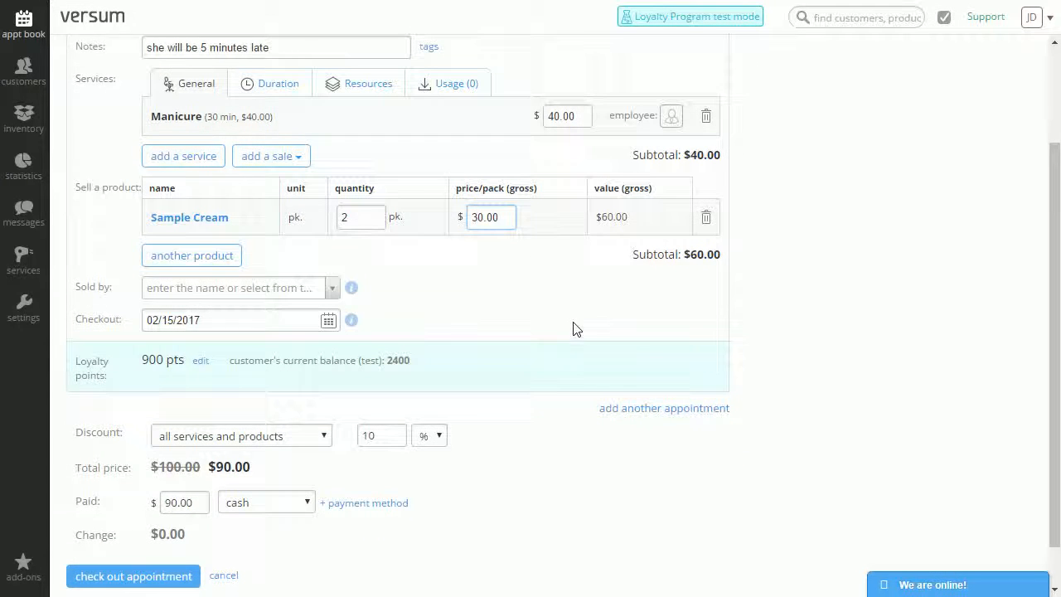
scroll(down, 3)
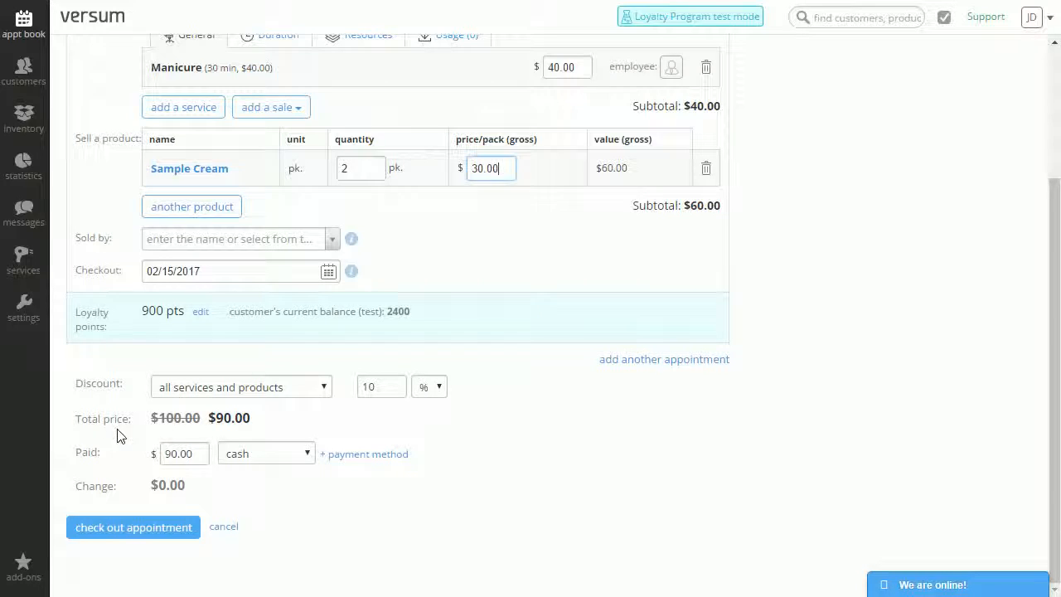
mouse_move(269, 421)
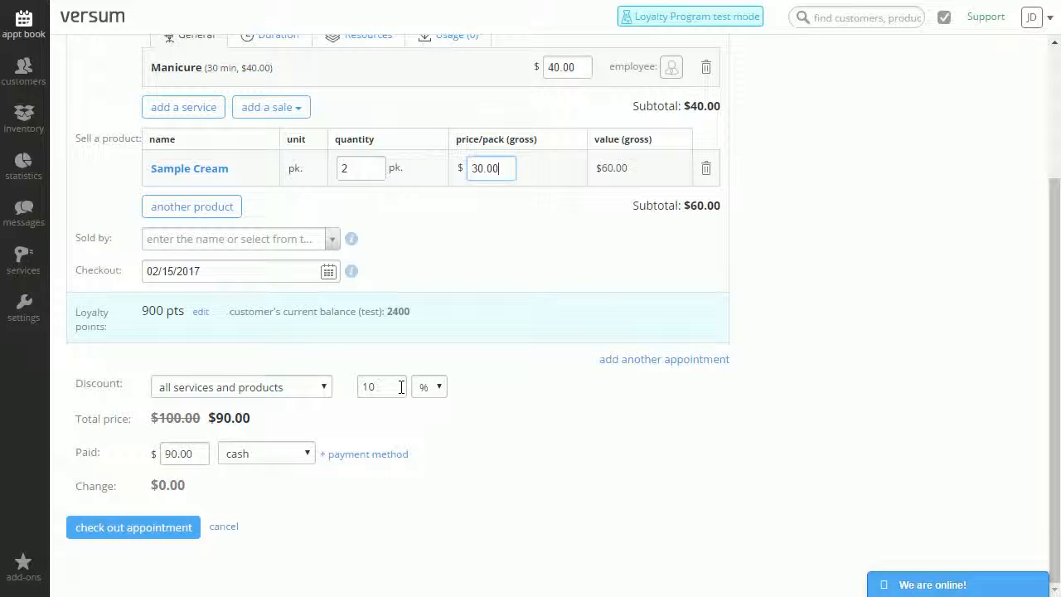
click(240, 386)
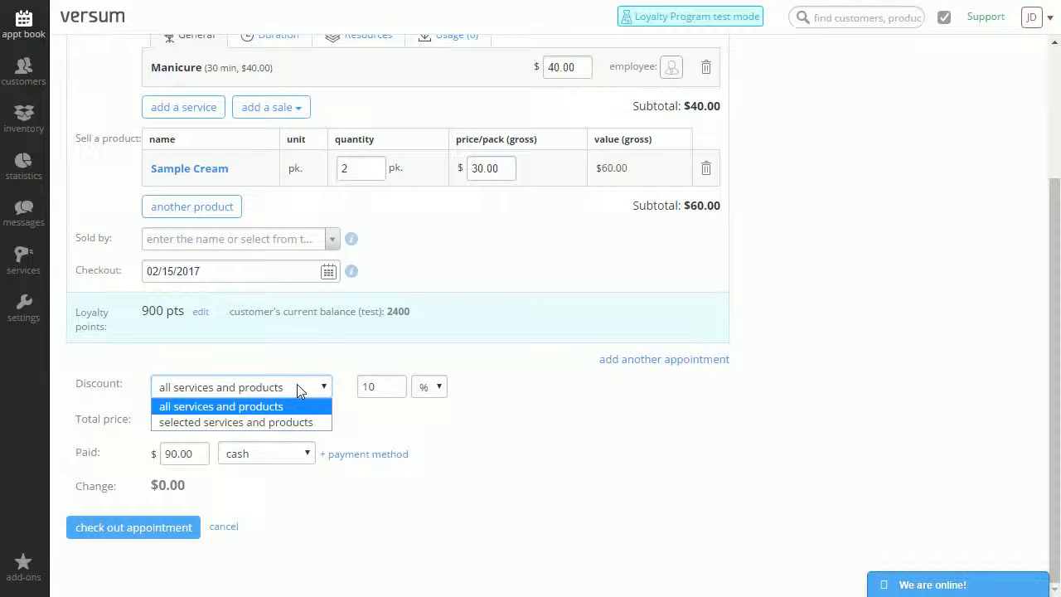
click(236, 423)
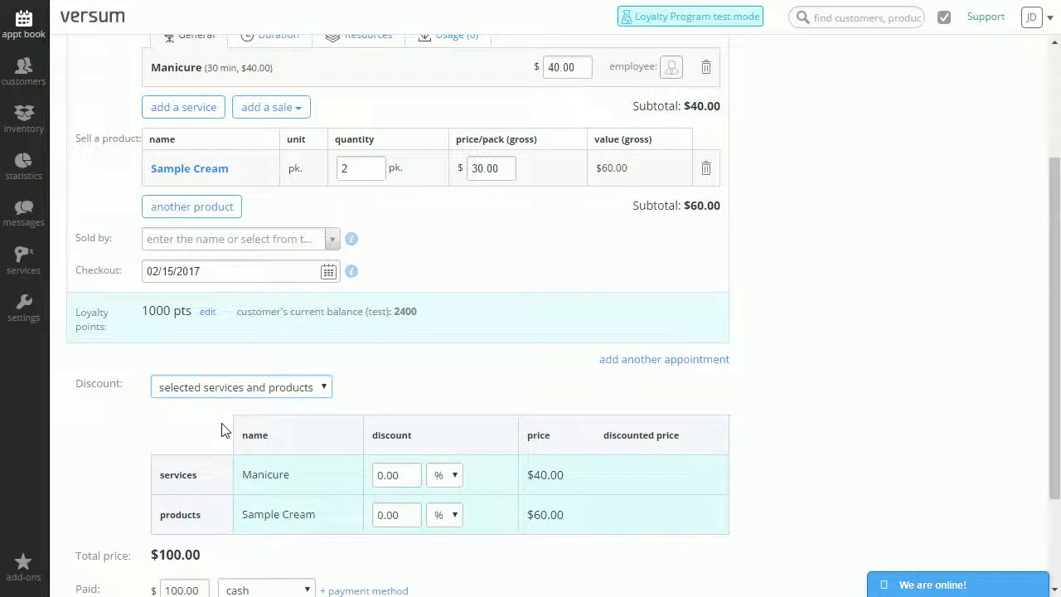
scroll(down, 3)
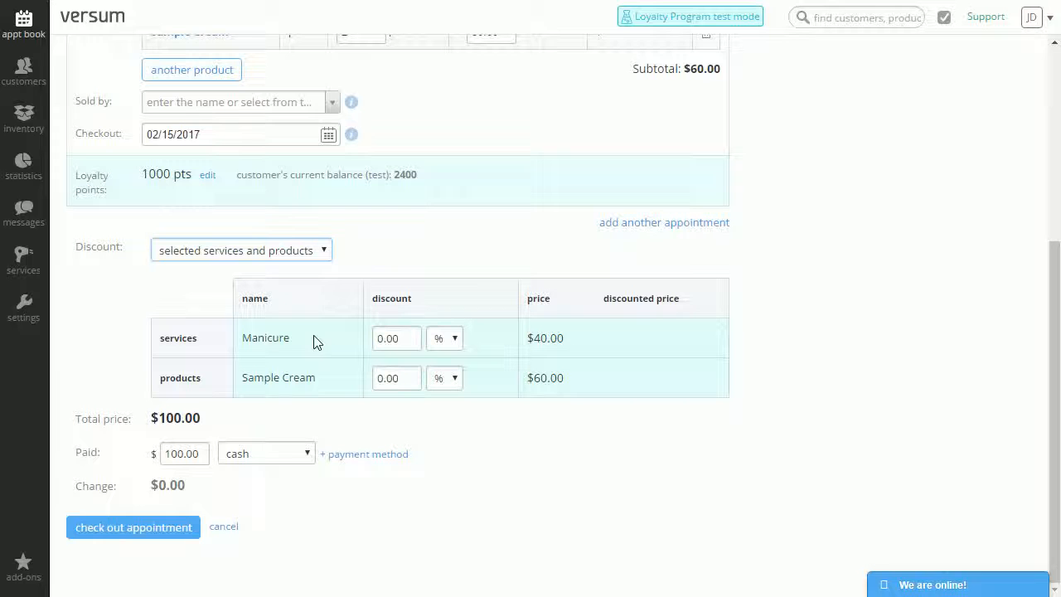
mouse_move(328, 333)
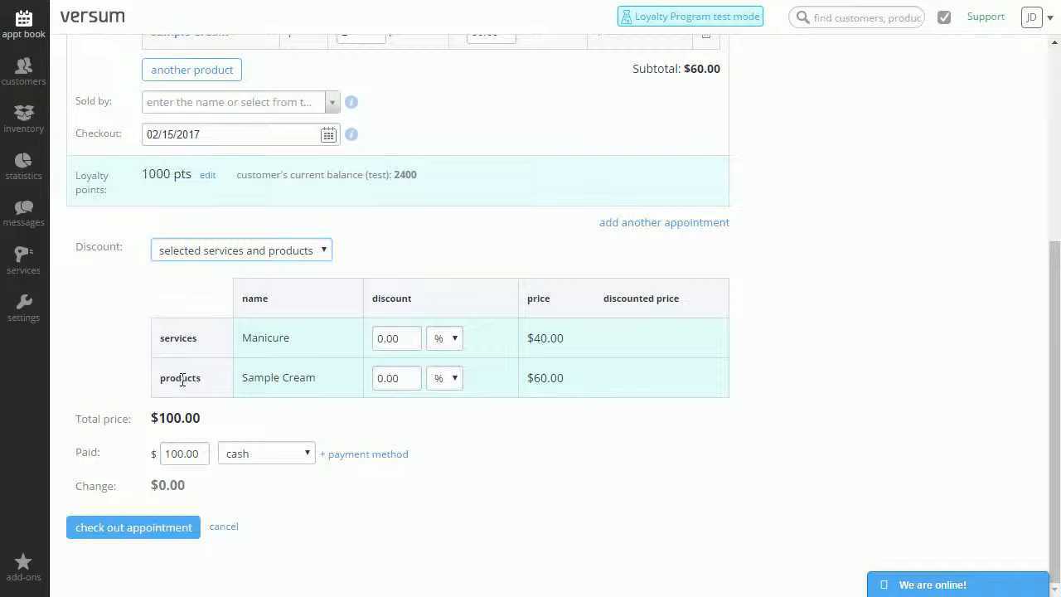
click(241, 248)
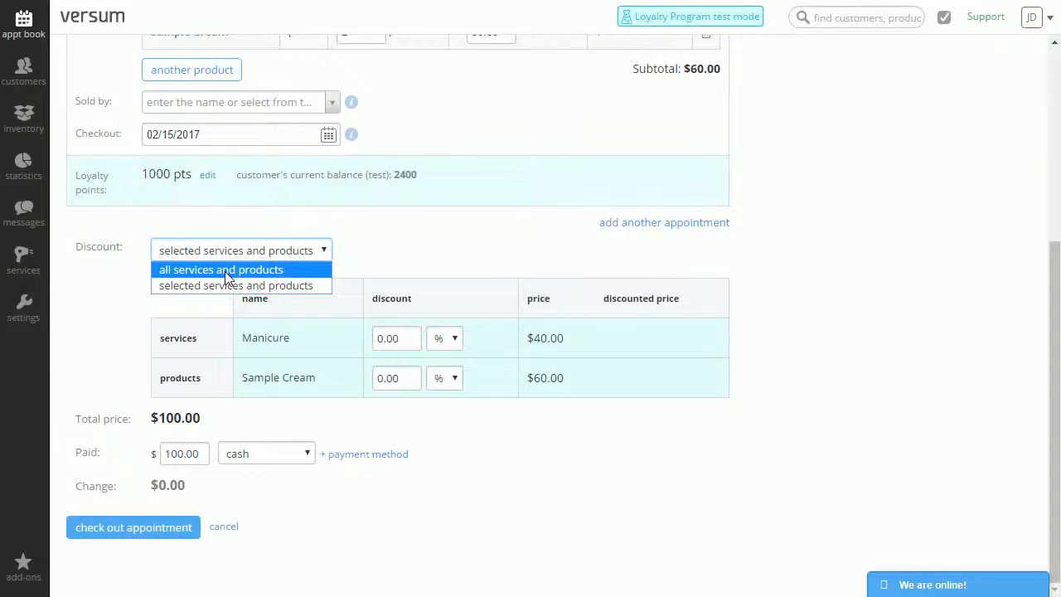
click(222, 268)
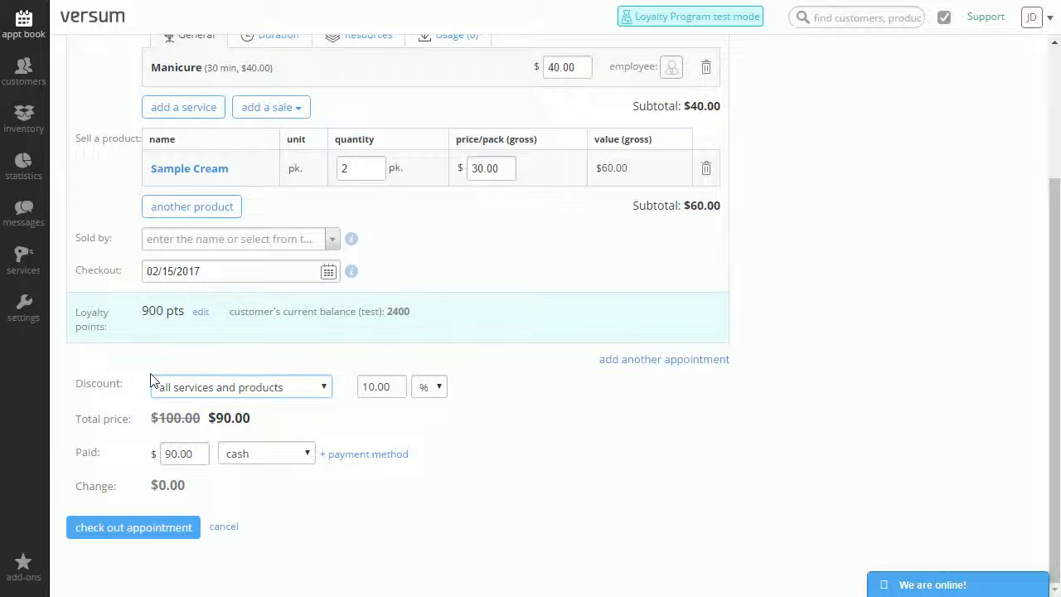
mouse_move(13, 489)
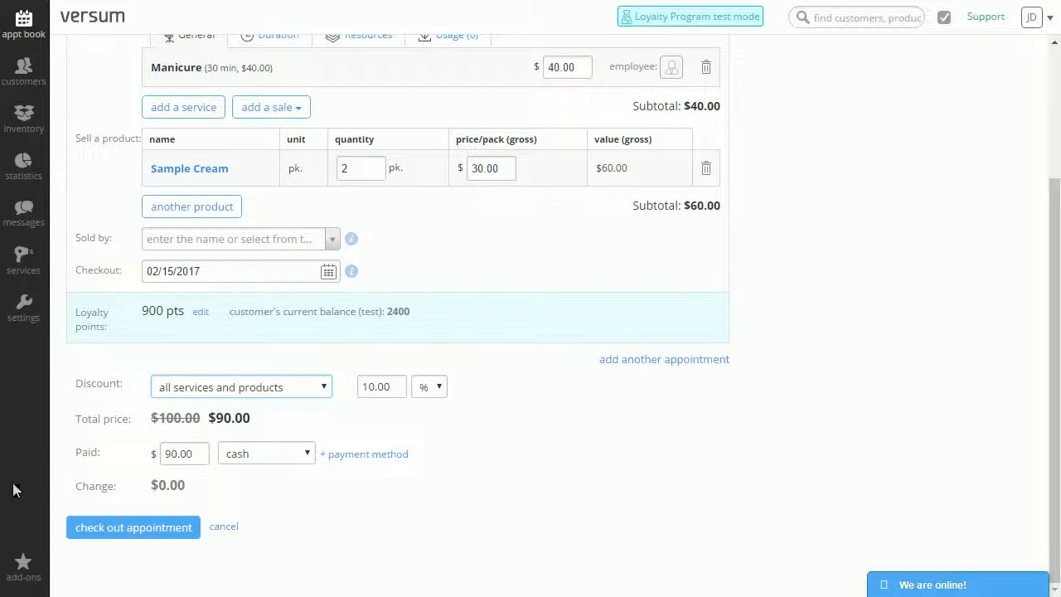
mouse_move(86, 457)
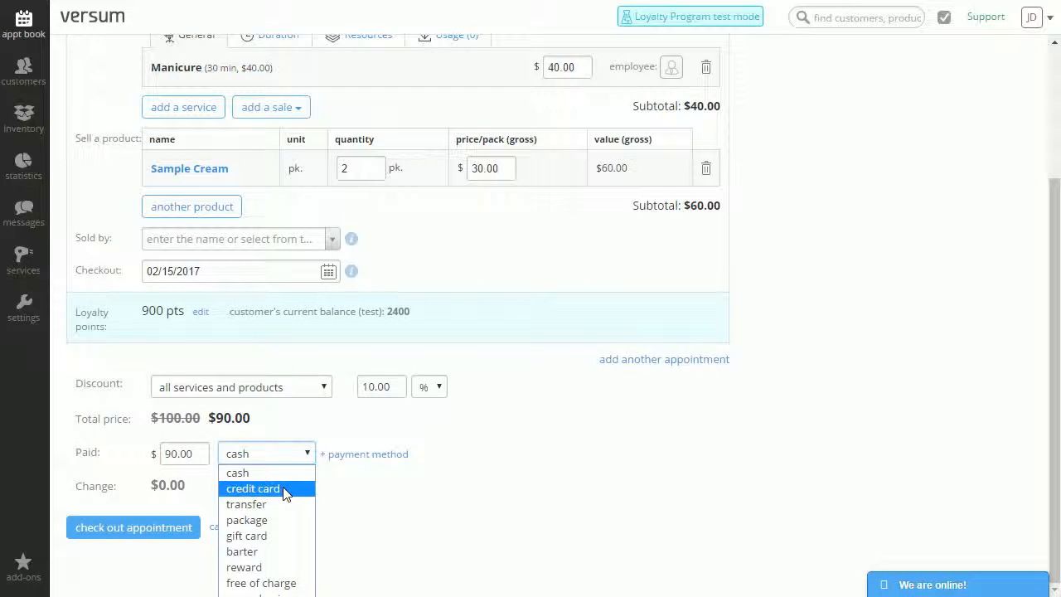
mouse_move(269, 527)
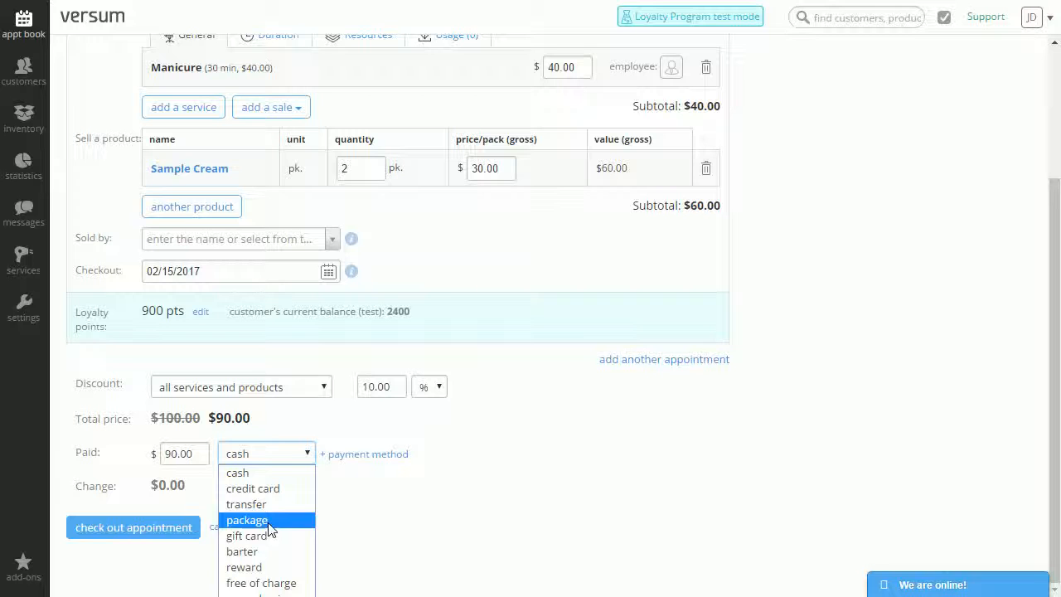
mouse_move(242, 551)
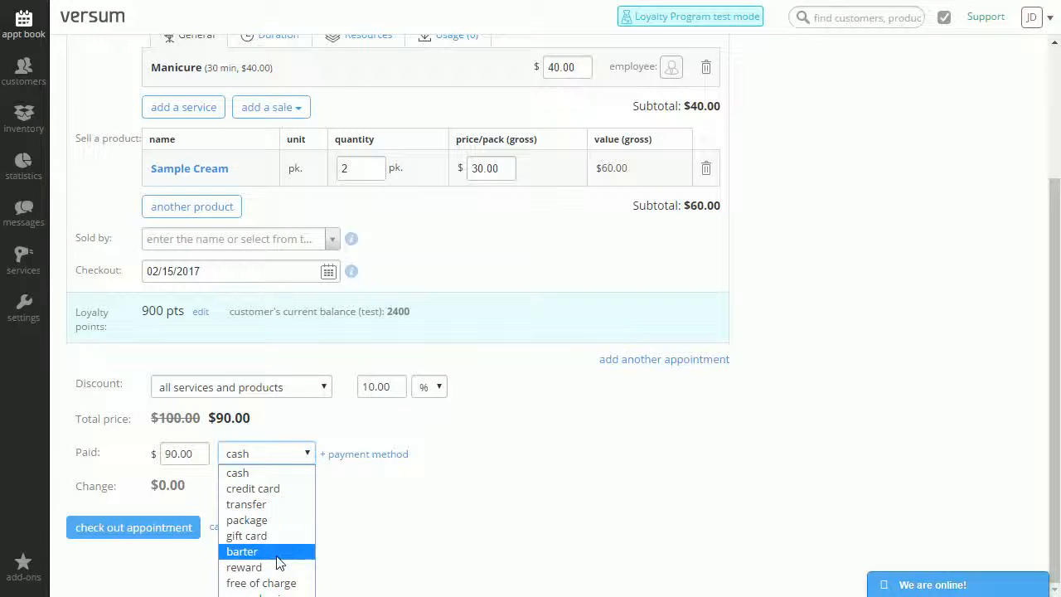
mouse_move(243, 567)
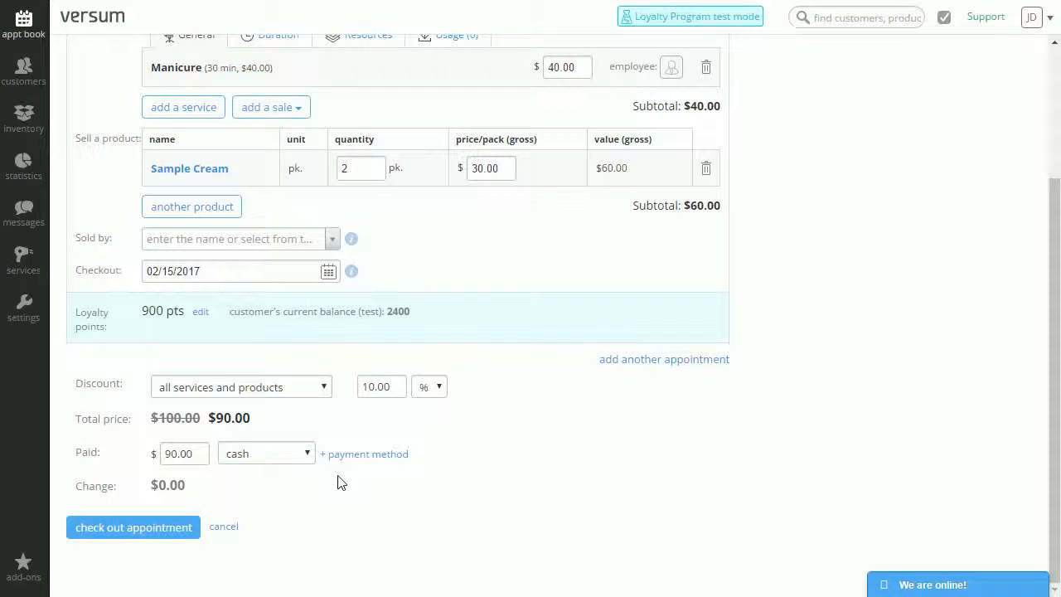
Step: Split the $90.00 payment into $40.00 cash and $50.00 by credit card
click(265, 454)
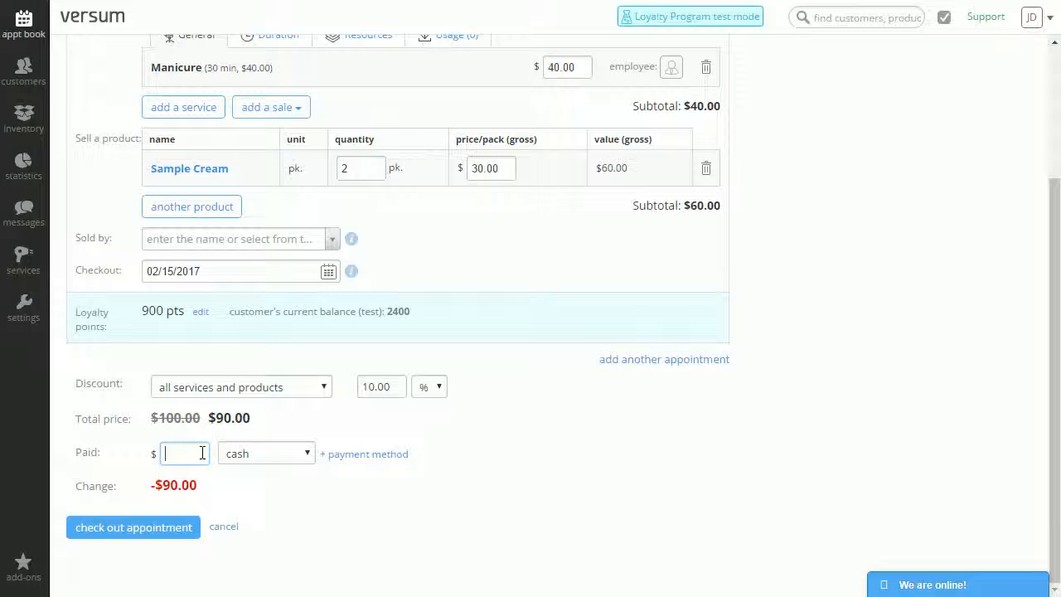
text(40.00)
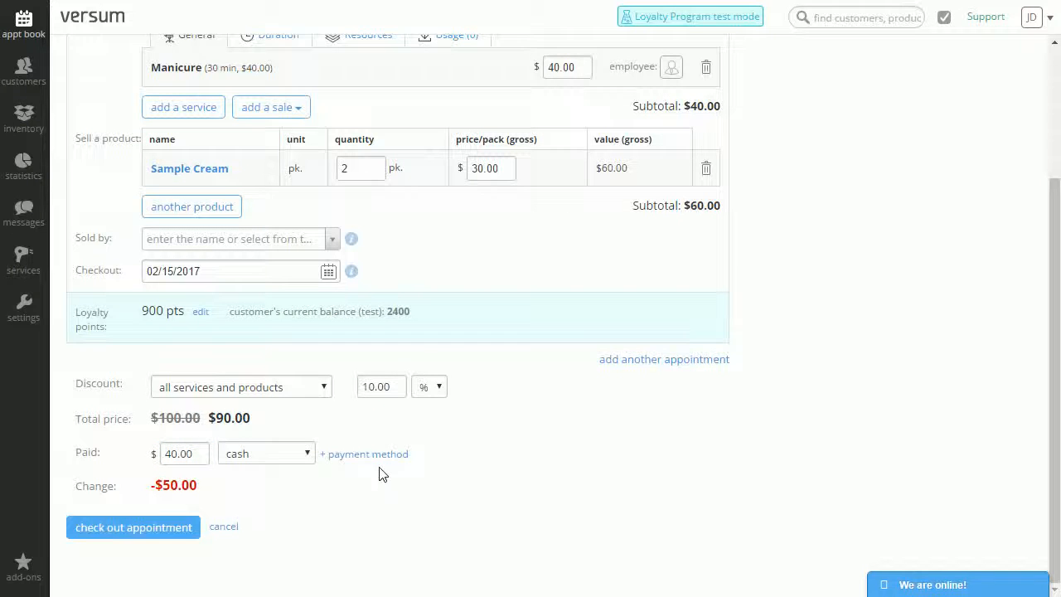
click(365, 455)
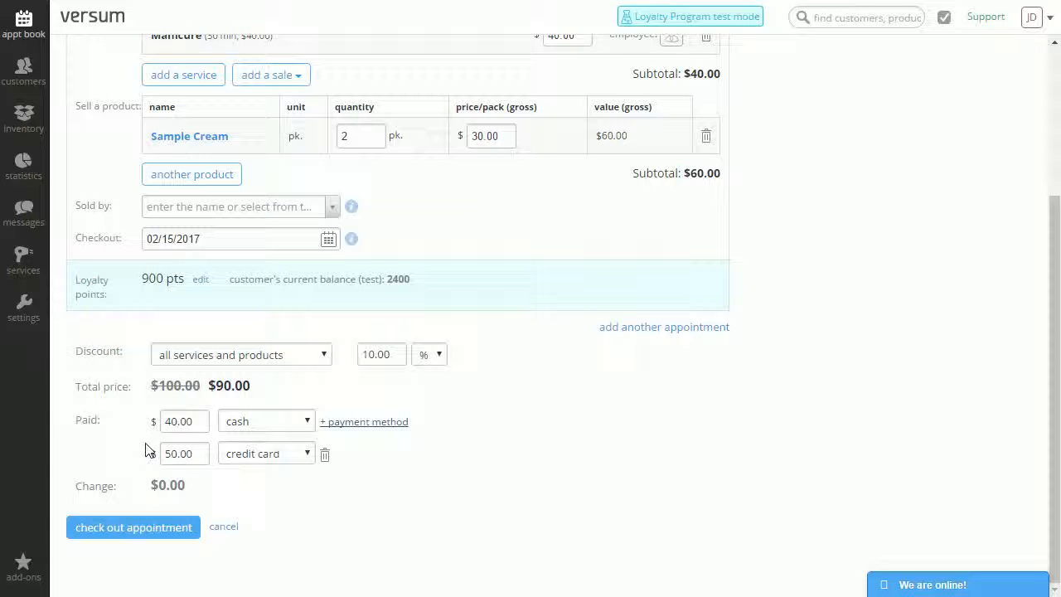
click(265, 453)
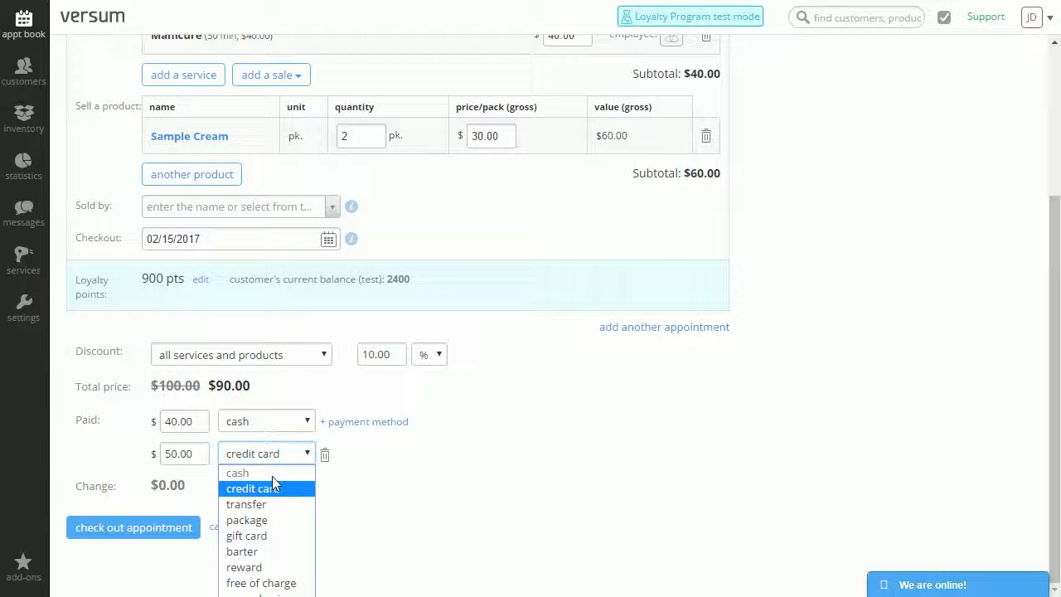
mouse_move(305, 479)
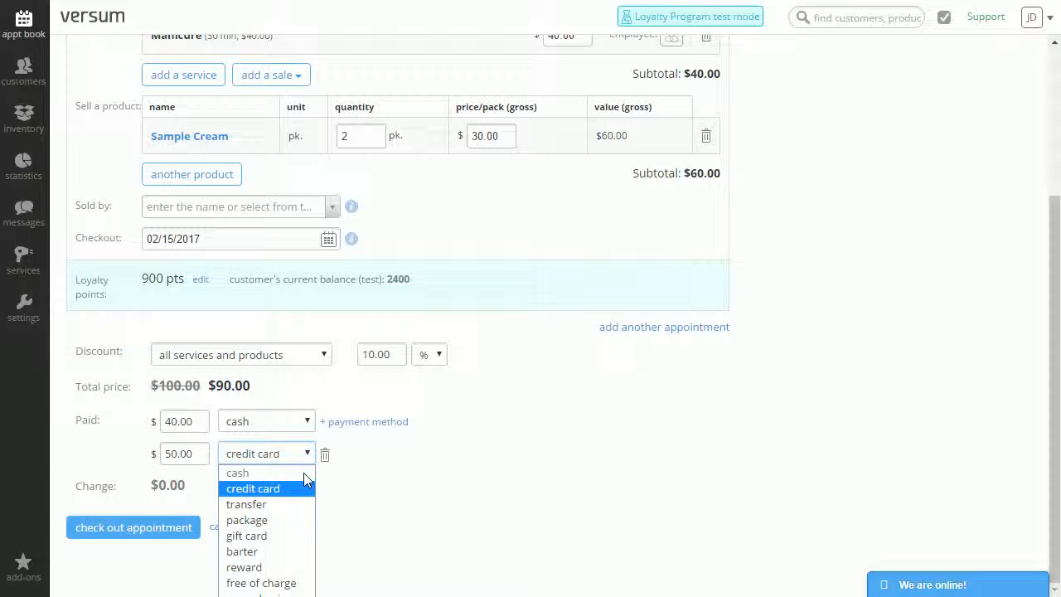
click(252, 487)
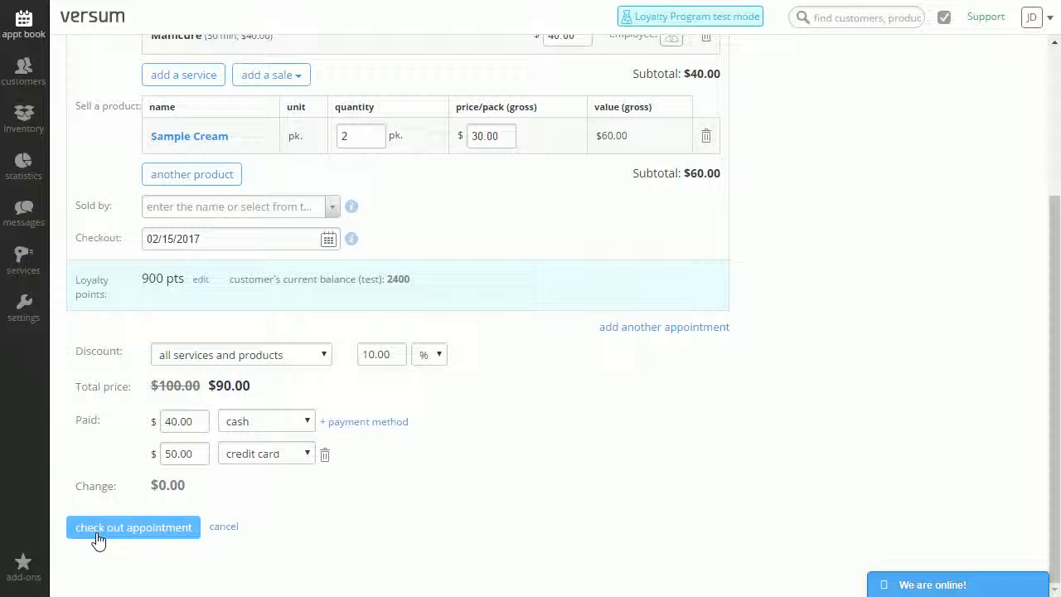
Step: Check out the appointment and return to the Feb 15 day calendar
click(132, 527)
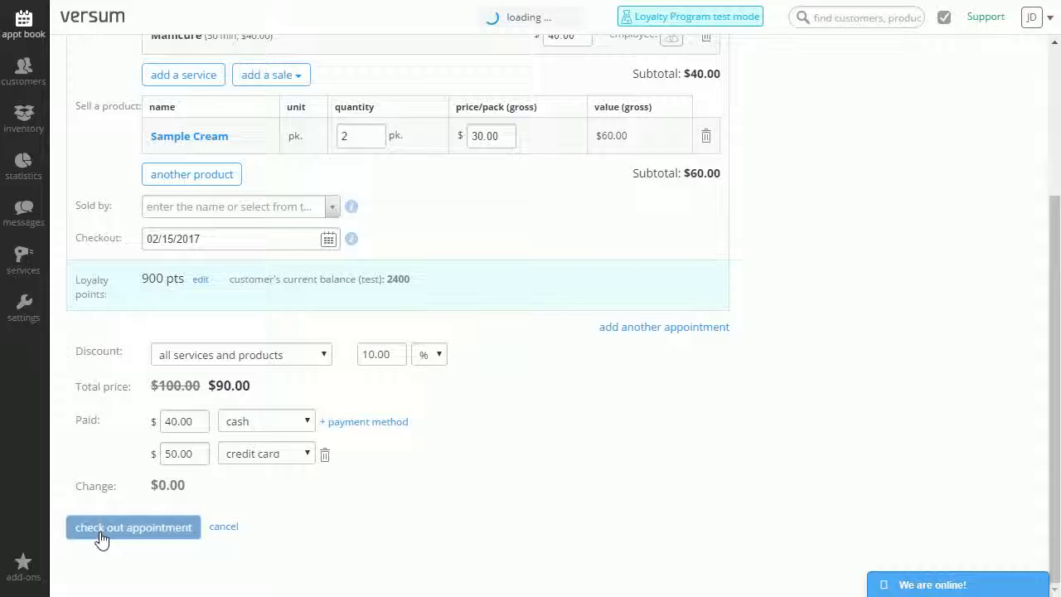
click(133, 528)
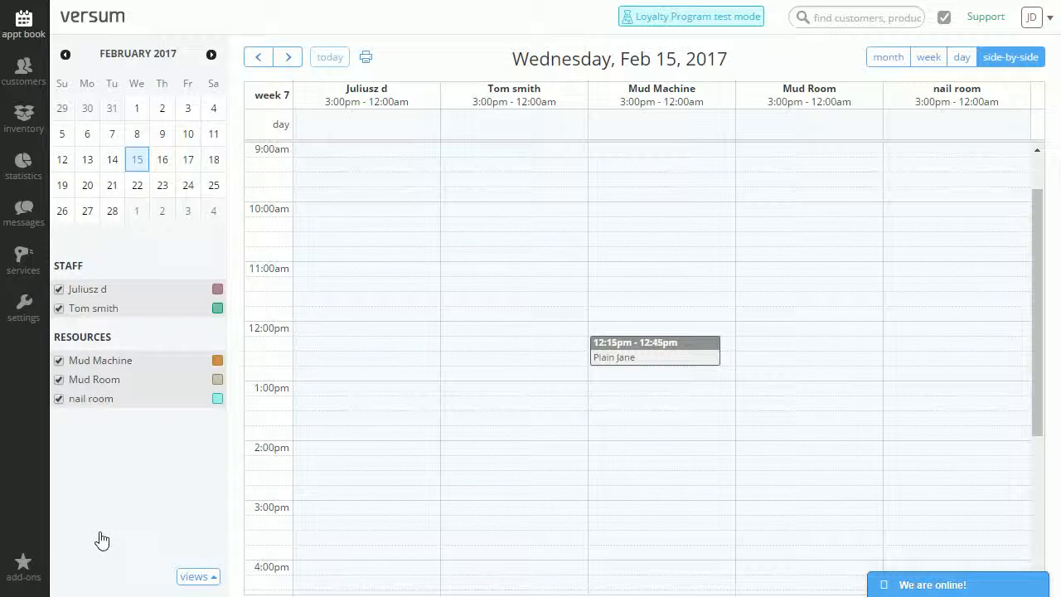